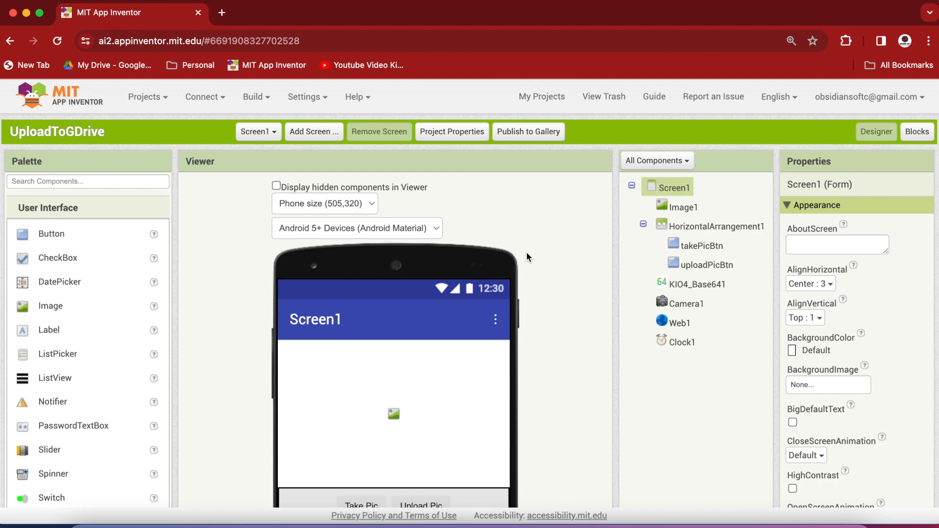
Switch to the Blocks editor to view the existing variables, AfterPicture and Take Pic handlers
{"action": "scroll", "scroll_direction": "down", "scroll_amount": 3}
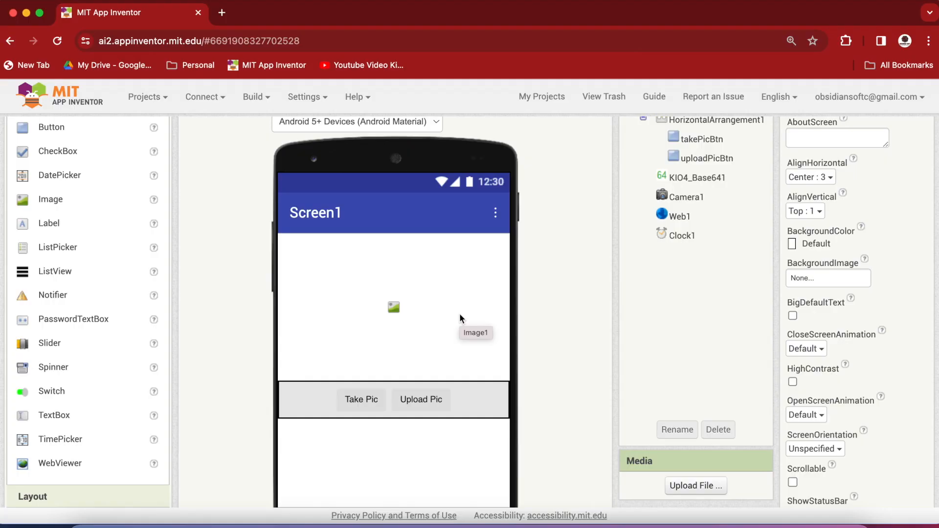
{"action": "mouse_move", "coordinate": [273, 286]}
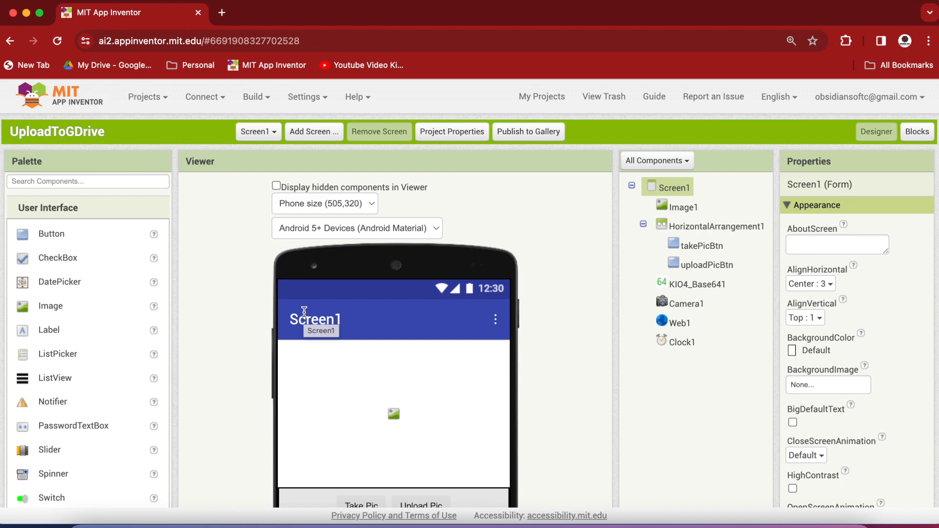
{"action": "left_click", "coordinate": [917, 131]}
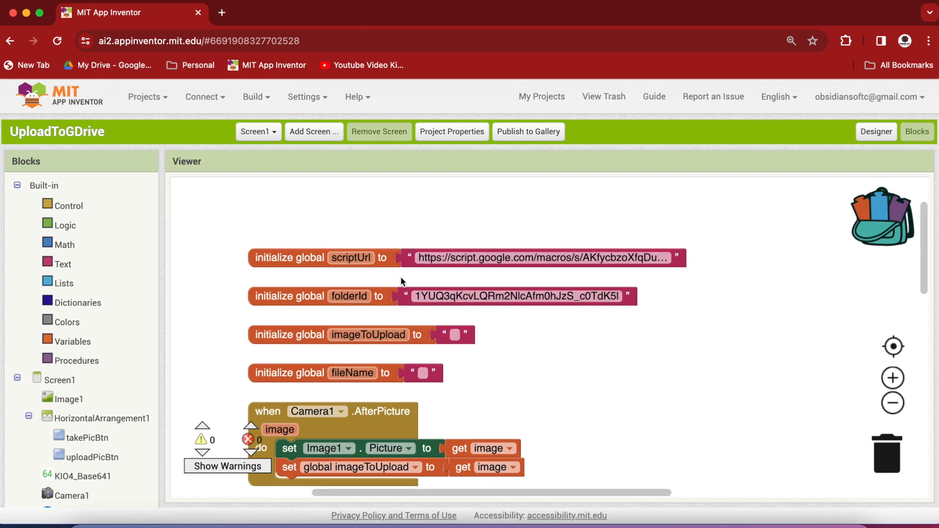
{"action": "scroll", "scroll_direction": "down", "scroll_amount": 3}
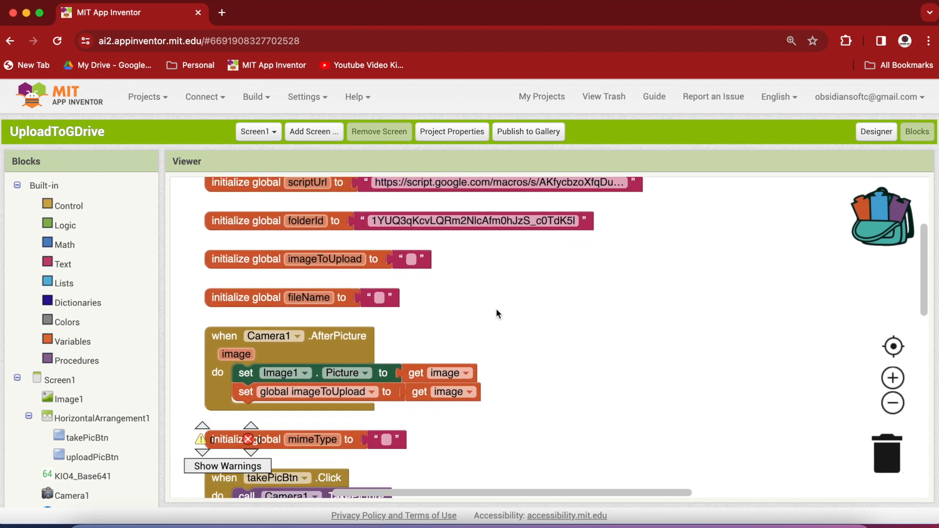
{"action": "scroll", "scroll_direction": "down", "scroll_amount": 3}
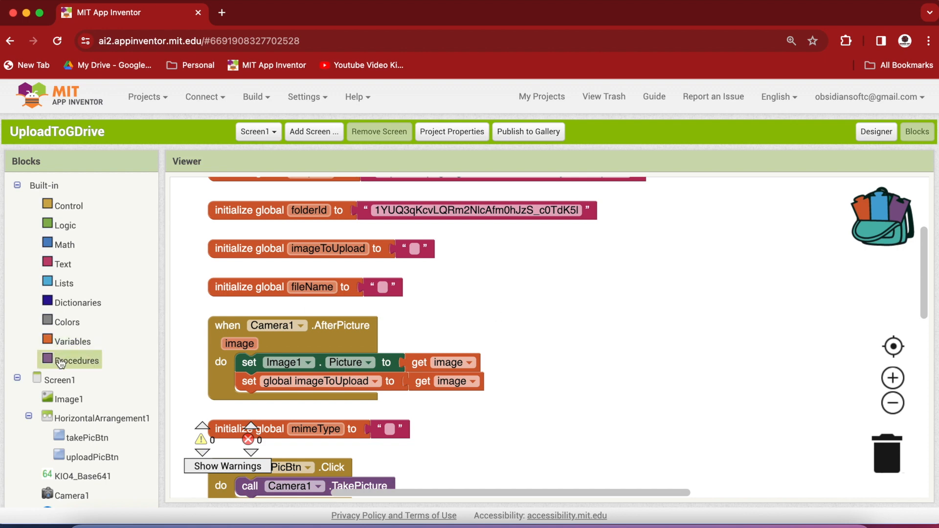
Add a procedure named uploadFile with input parameters fileExt and filePath
{"action": "left_click", "coordinate": [76, 360]}
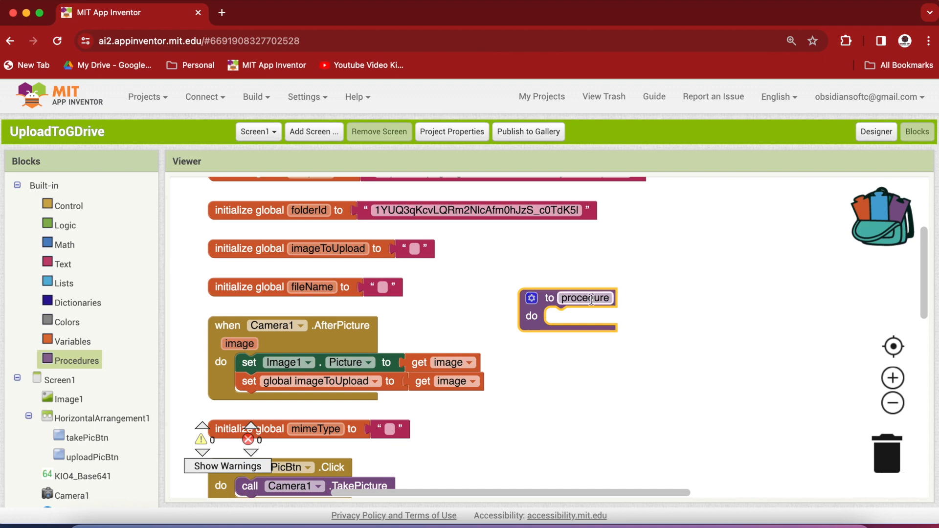
{"action": "type", "text": "upl"}
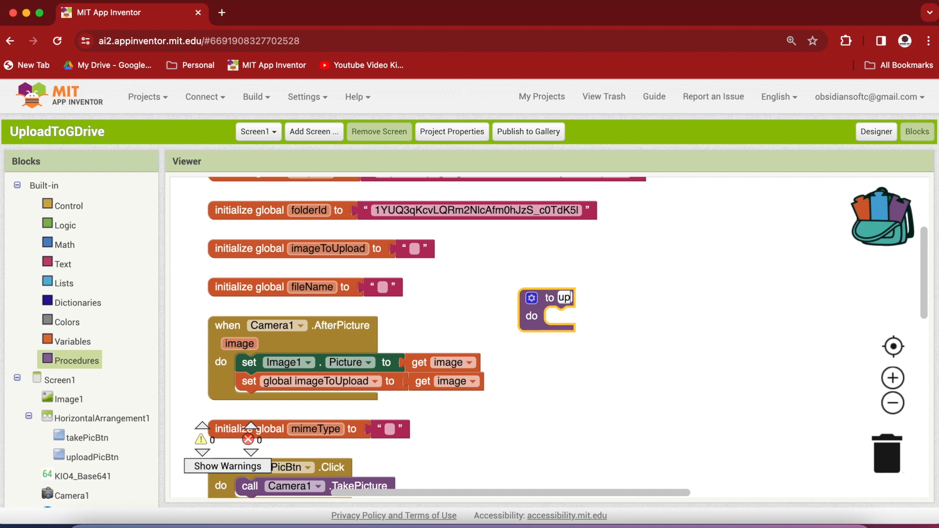
{"action": "type", "text": "uploadFile"}
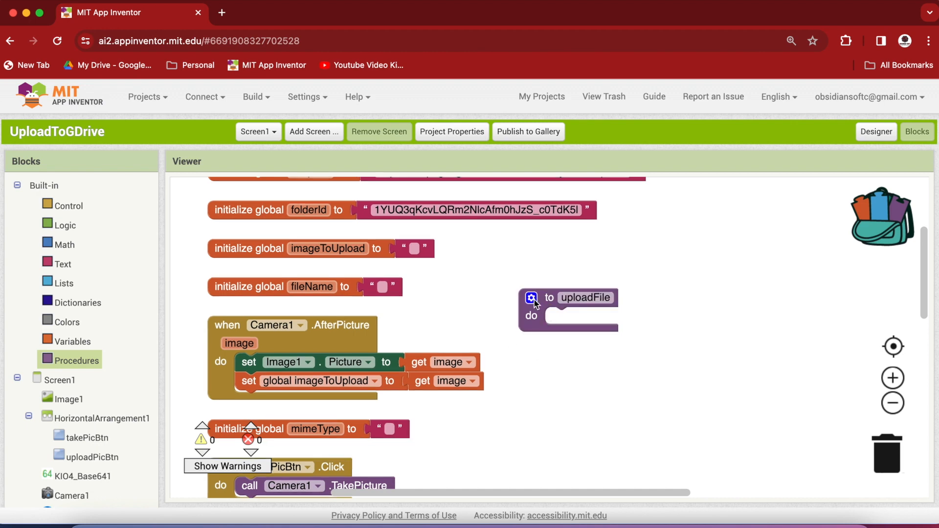
{"action": "left_click", "coordinate": [531, 298]}
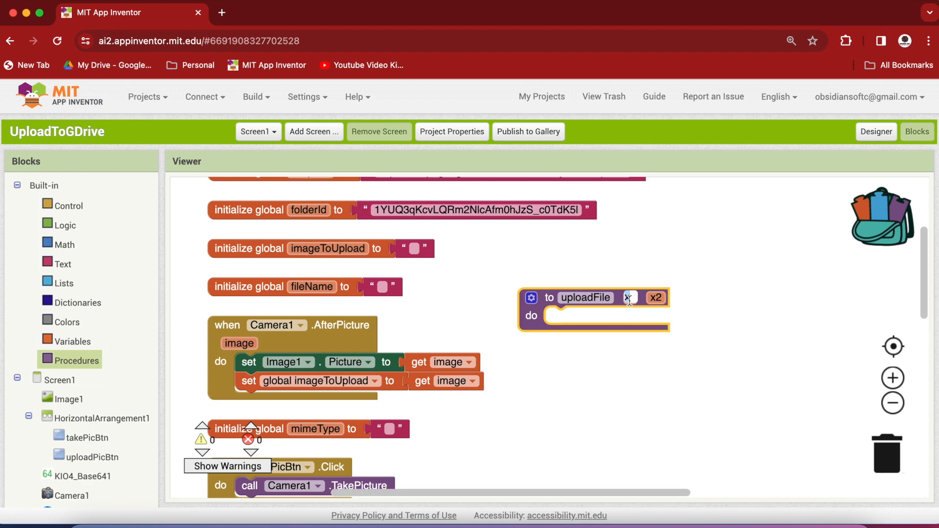
{"action": "type", "text": "fileExt"}
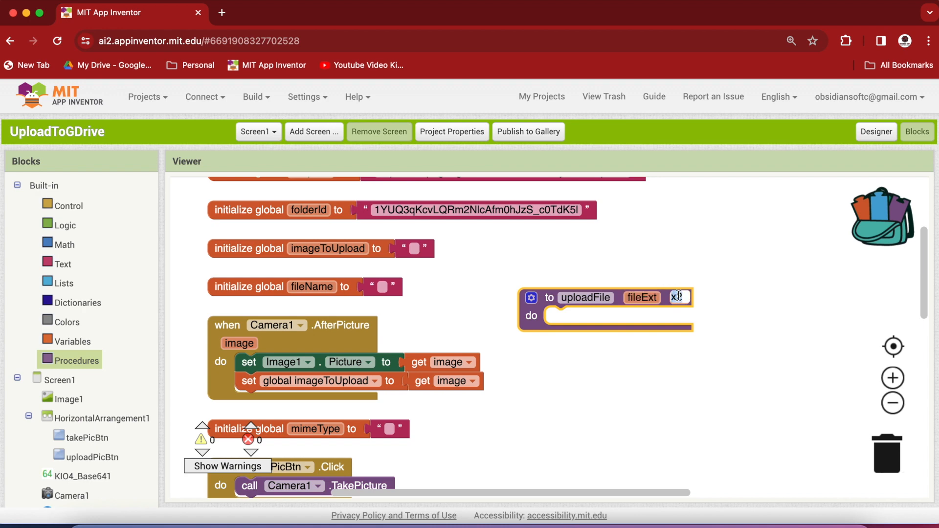
{"action": "type", "text": "filePath"}
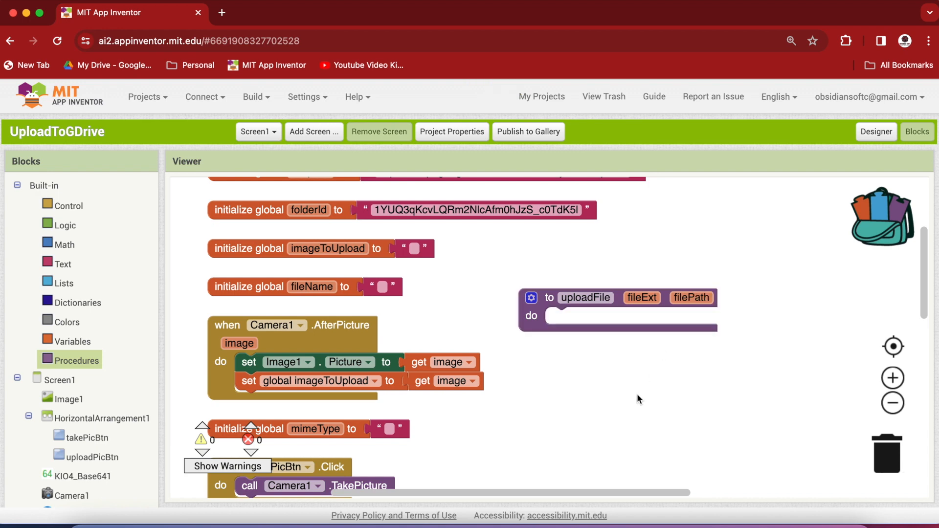
{"action": "scroll", "scroll_direction": "down", "scroll_amount": 3}
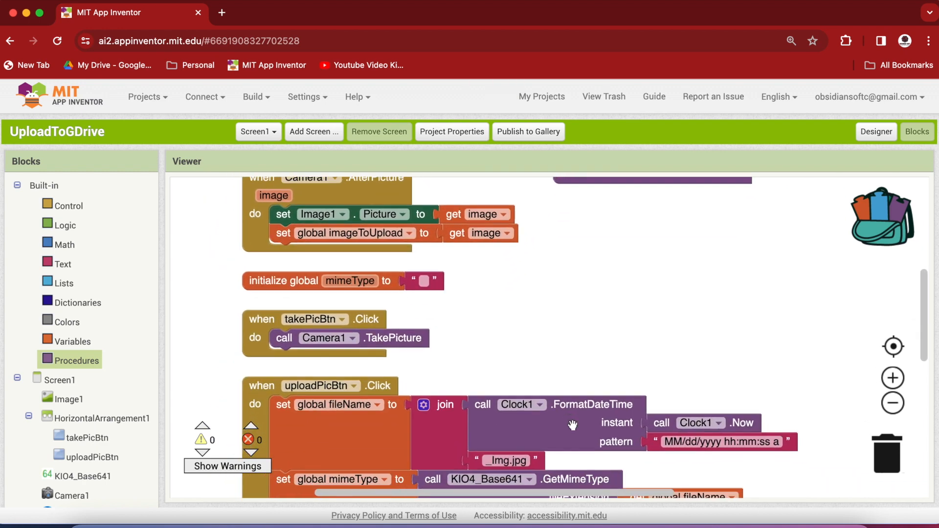
{"action": "scroll", "scroll_direction": "down", "scroll_amount": 3}
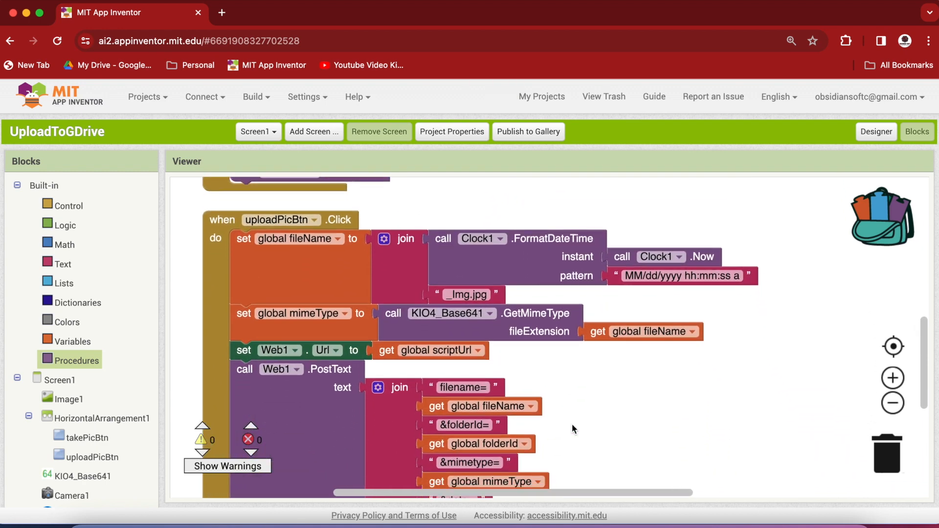
{"action": "scroll", "scroll_direction": "down", "scroll_amount": 3}
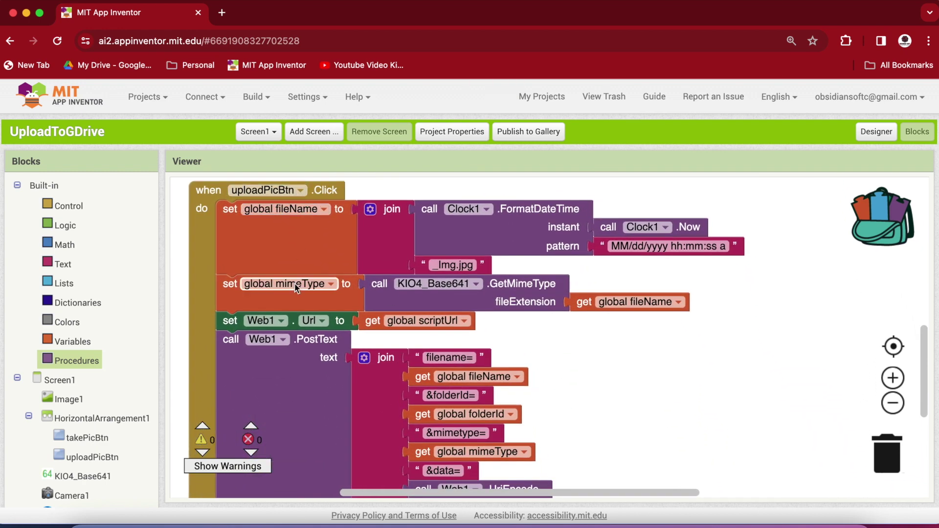
{"action": "scroll", "scroll_direction": "down", "scroll_amount": 3}
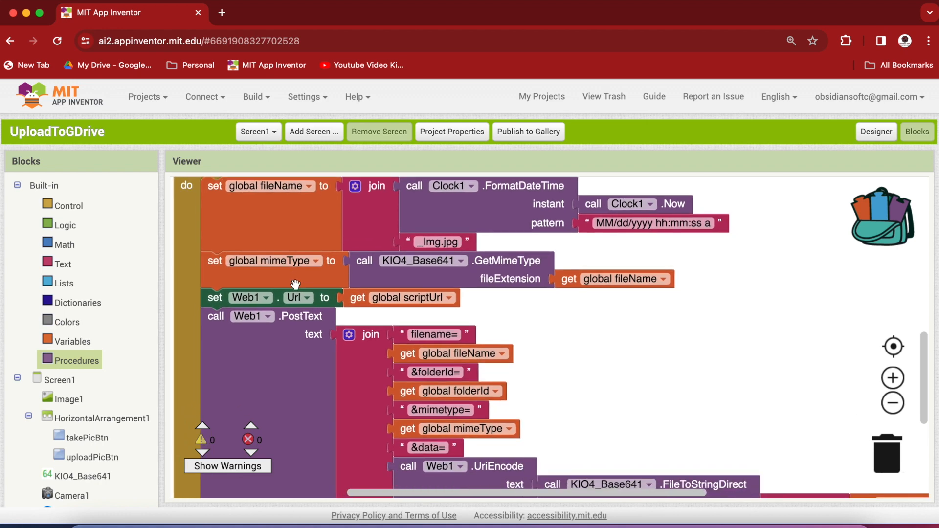
{"action": "mouse_move", "coordinate": [578, 360]}
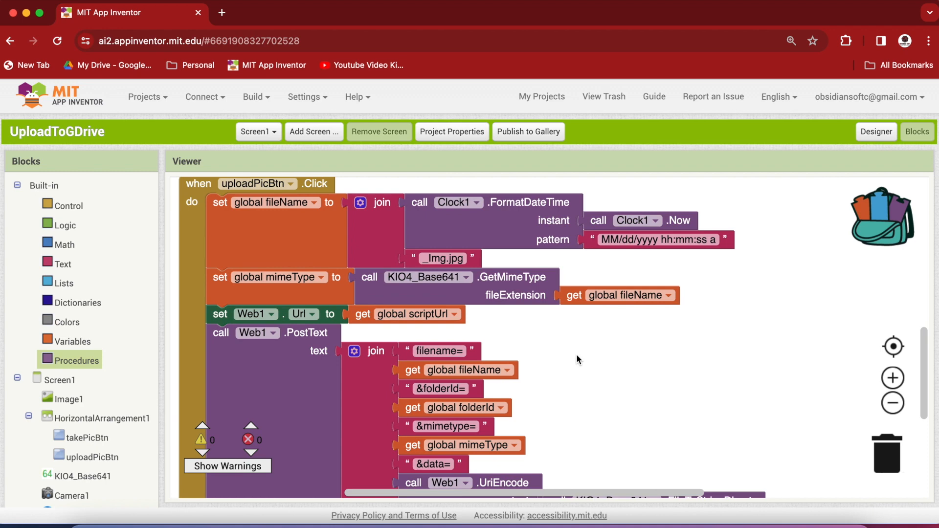
{"action": "scroll", "scroll_direction": "down", "scroll_amount": 3}
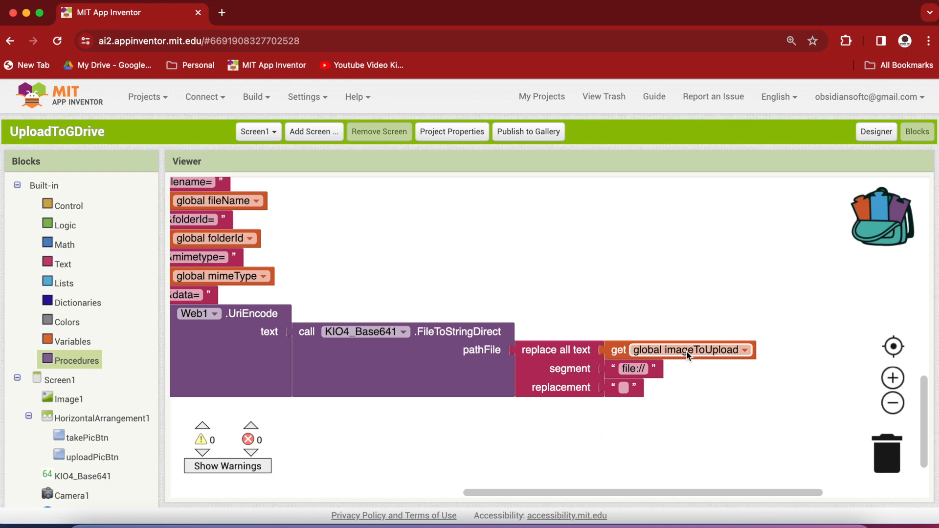
{"action": "mouse_move", "coordinate": [706, 353]}
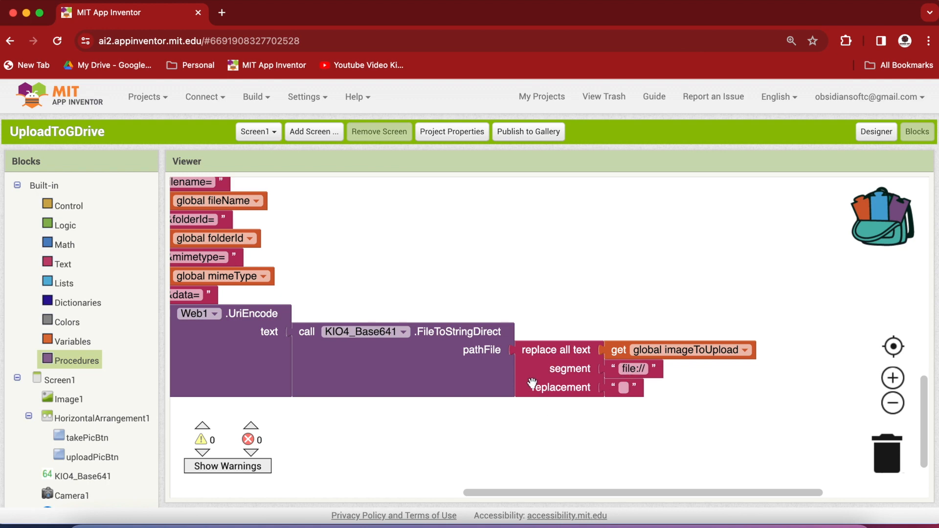
{"action": "mouse_move", "coordinate": [534, 384]}
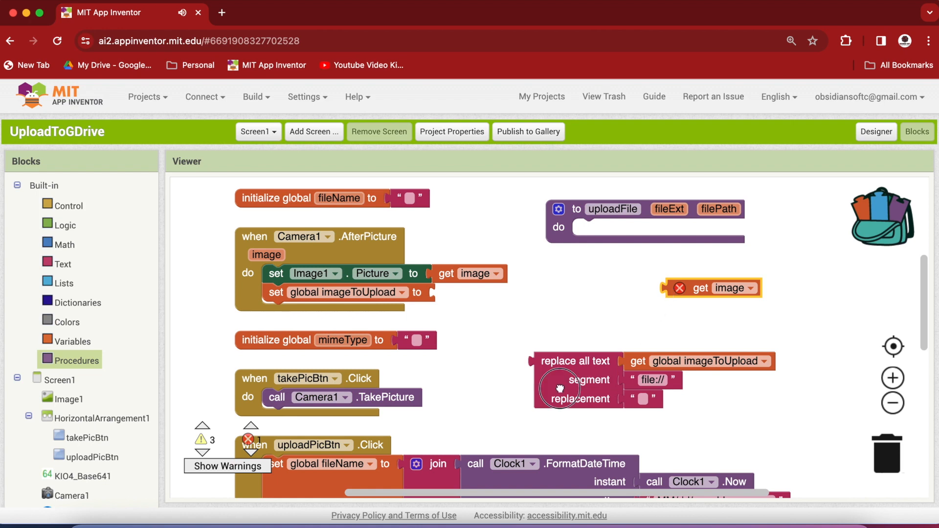
Store the image path minus file:// in imageToUpload and plug imageToUpload into pathFile
{"action": "left_click_drag", "start_coordinate": [559, 388], "coordinate": [476, 314]}
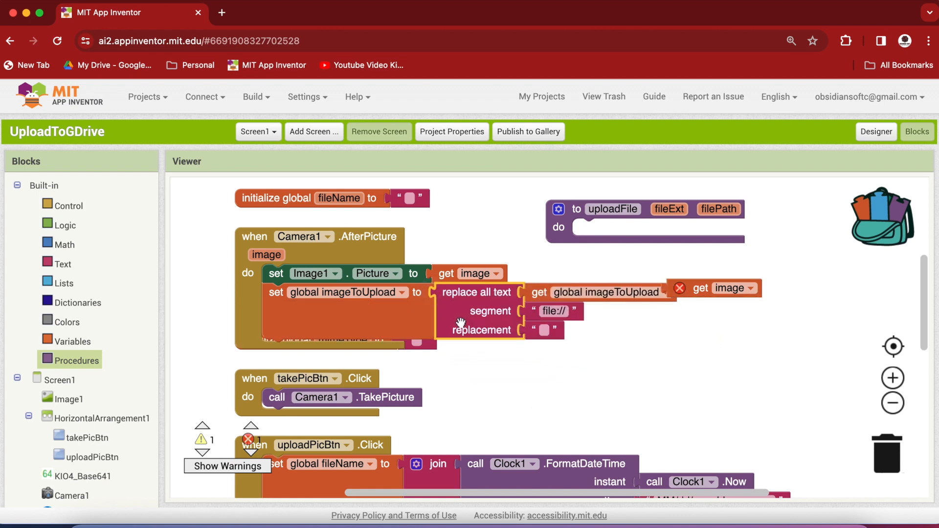
{"action": "left_click_drag", "start_coordinate": [725, 288], "coordinate": [758, 347]}
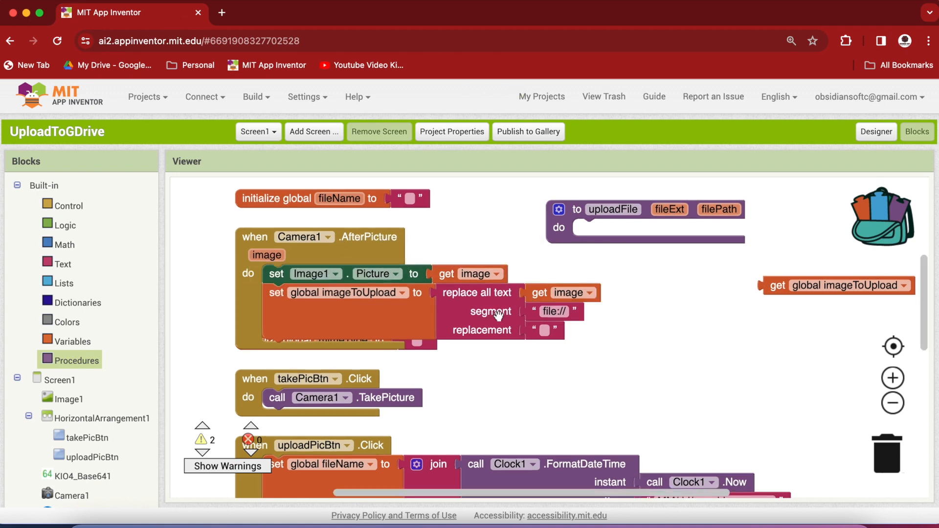
{"action": "left_click", "coordinate": [555, 312]}
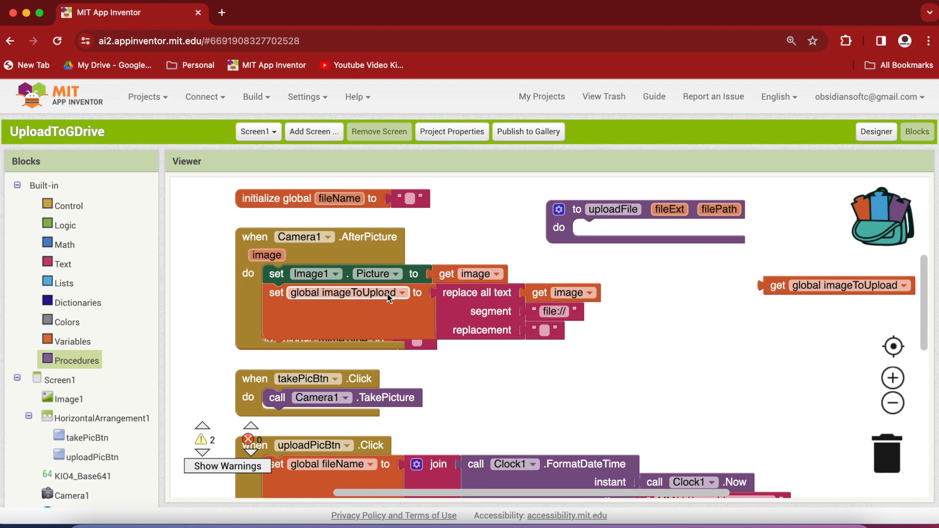
{"action": "scroll", "scroll_direction": "down", "scroll_amount": 3}
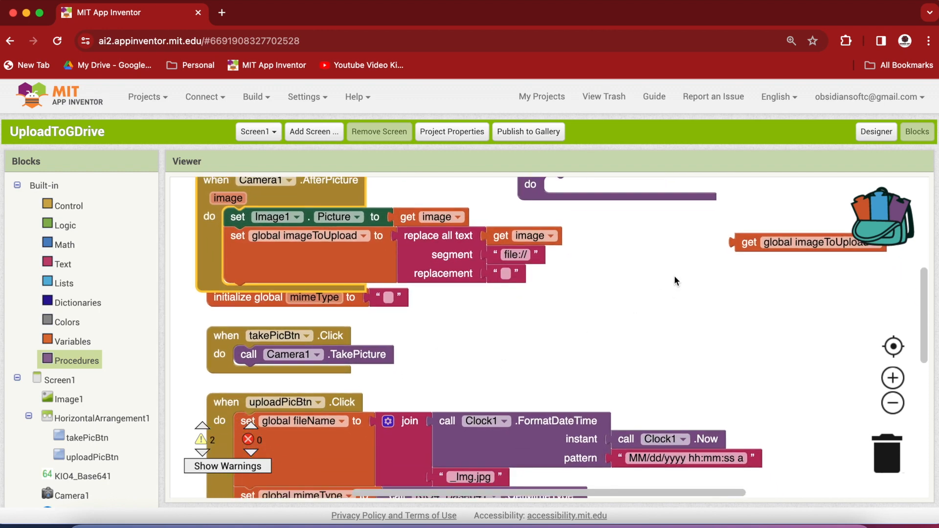
{"action": "scroll", "scroll_direction": "down", "scroll_amount": 3}
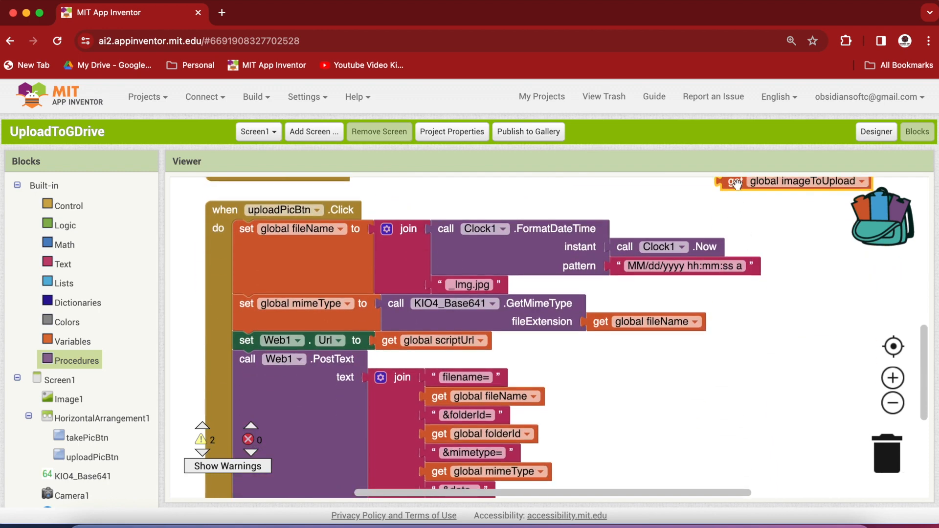
{"action": "scroll", "scroll_direction": "down", "scroll_amount": 3}
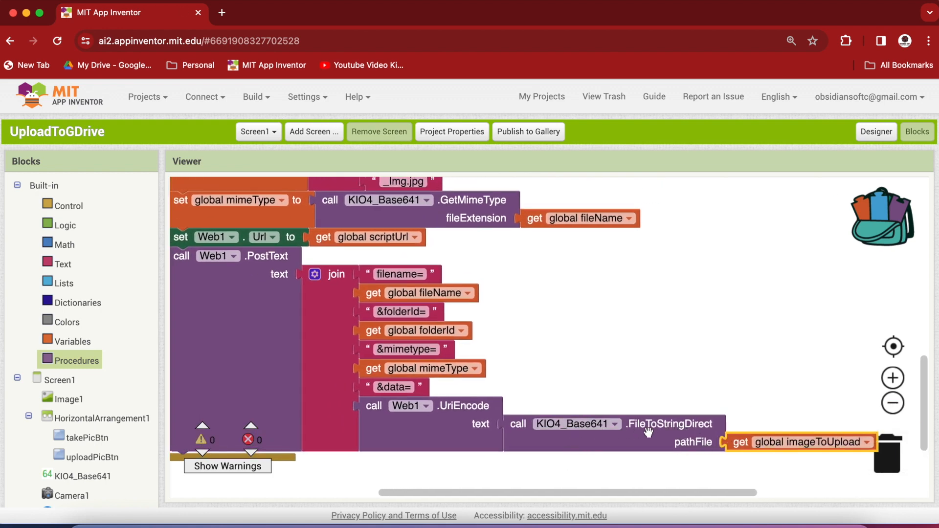
{"action": "mouse_move", "coordinate": [617, 322]}
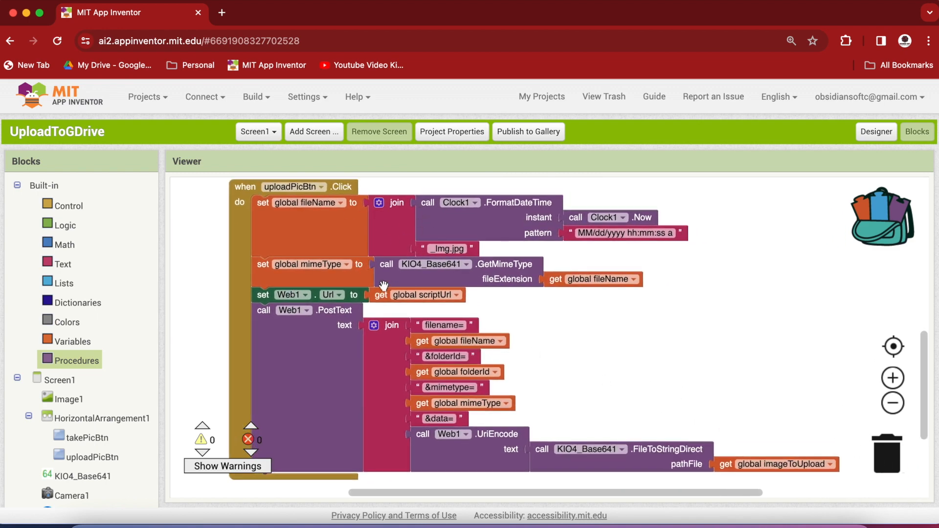
{"action": "mouse_move", "coordinate": [398, 315]}
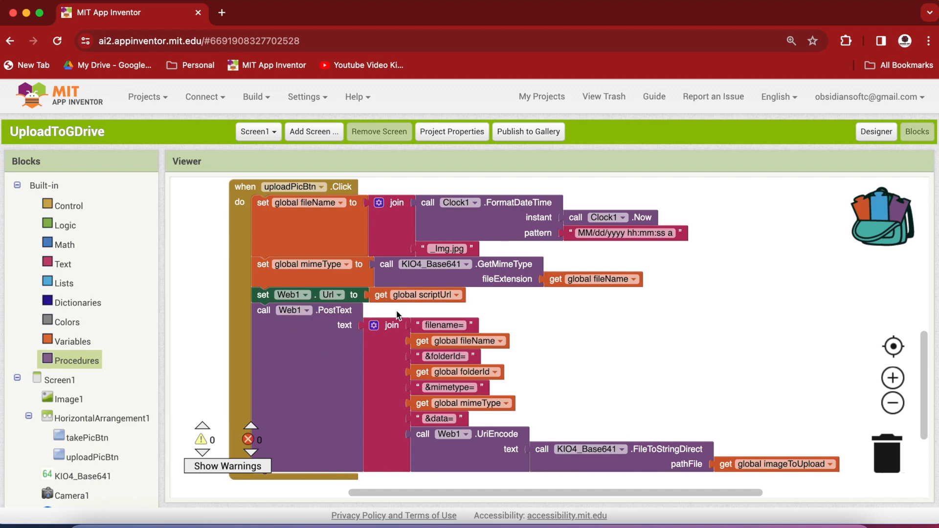
{"action": "mouse_move", "coordinate": [357, 341]}
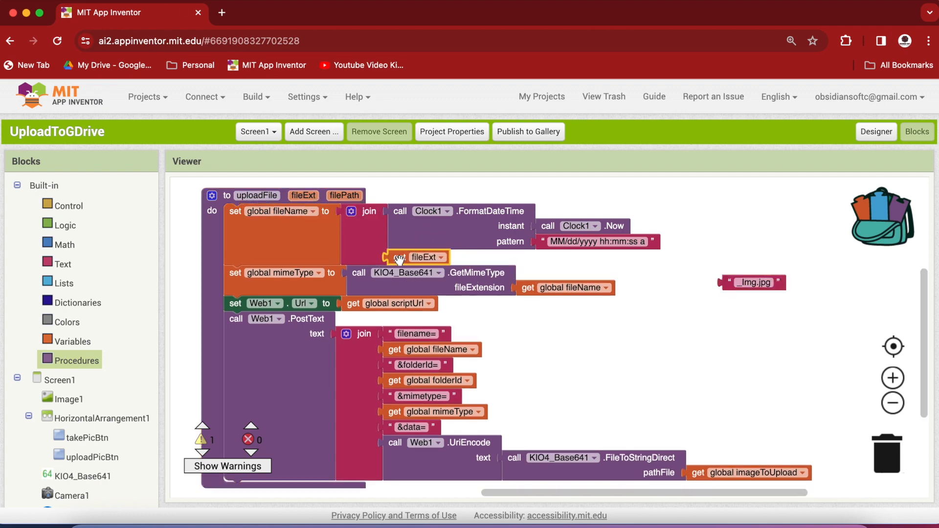
{"action": "mouse_move", "coordinate": [344, 196]}
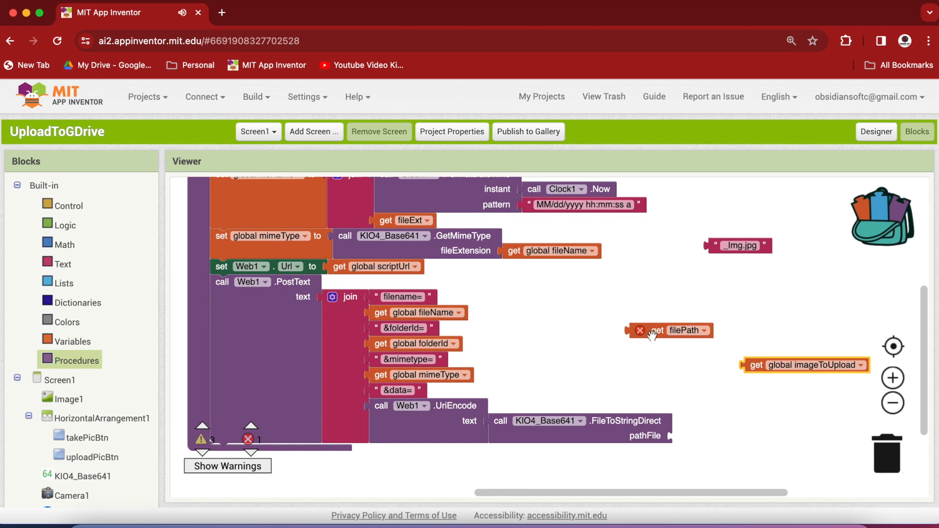
Plug get filePath into the file conversion and swap the _Img.jpg text for fileExt
{"action": "left_click_drag", "start_coordinate": [671, 330], "coordinate": [707, 435]}
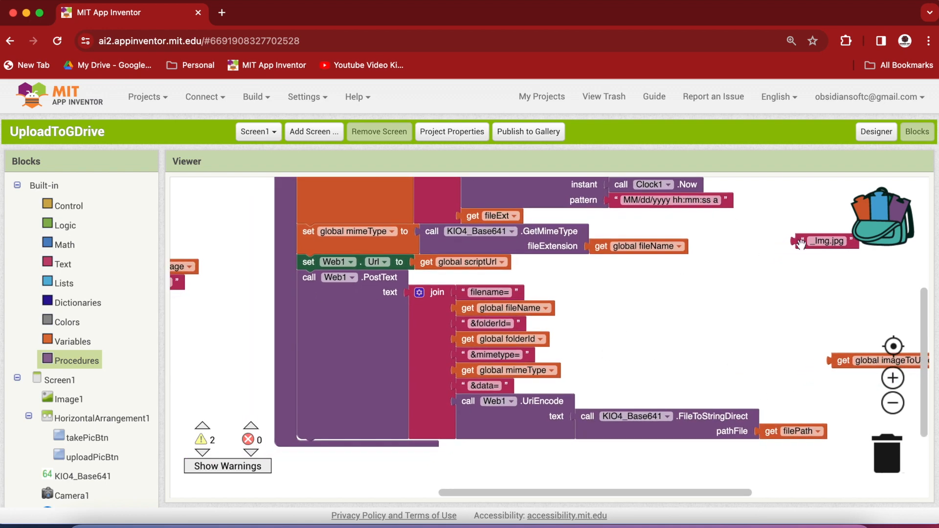
{"action": "left_click_drag", "start_coordinate": [830, 240], "coordinate": [243, 358]}
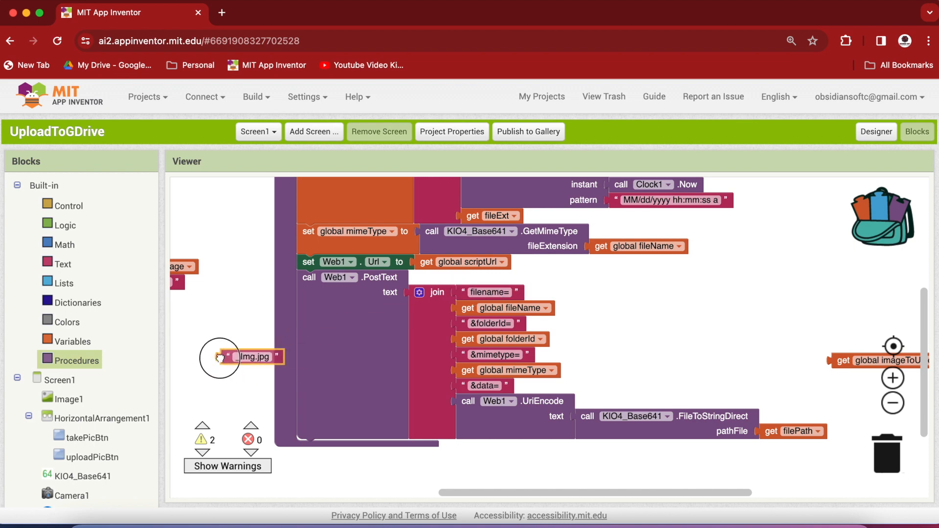
{"action": "left_click_drag", "start_coordinate": [892, 360], "coordinate": [323, 392]}
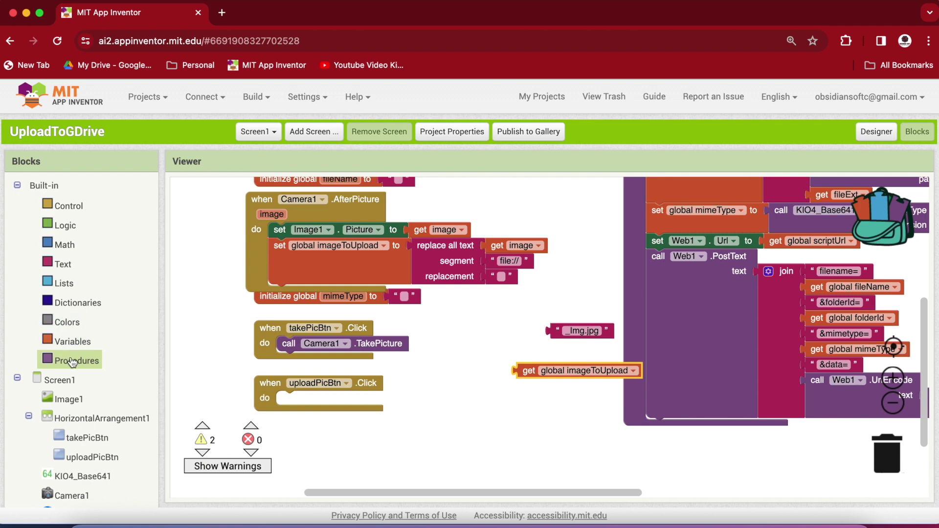
Call uploadFile from uploadPicBtn.Click with fileExt '_Img.jpg' and filePath global imageToUpload
{"action": "left_click", "coordinate": [78, 360]}
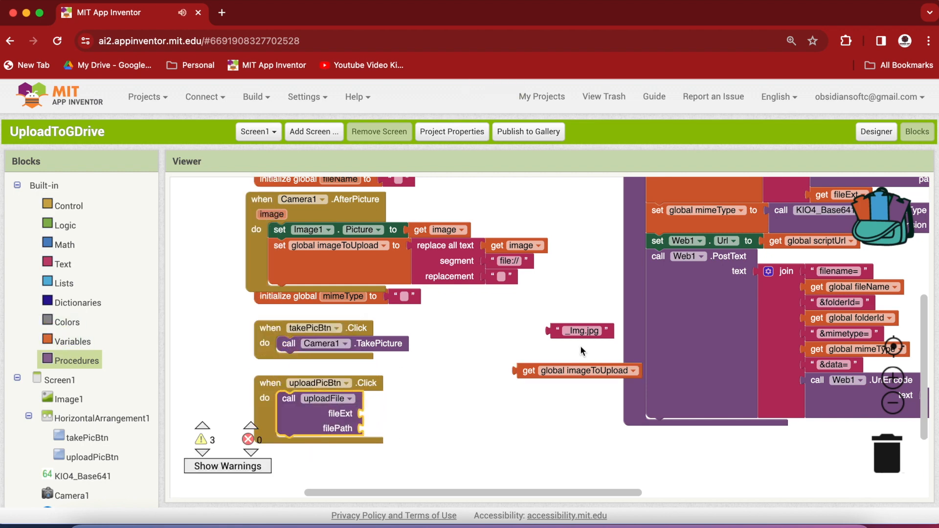
{"action": "left_click_drag", "start_coordinate": [579, 331], "coordinate": [398, 413]}
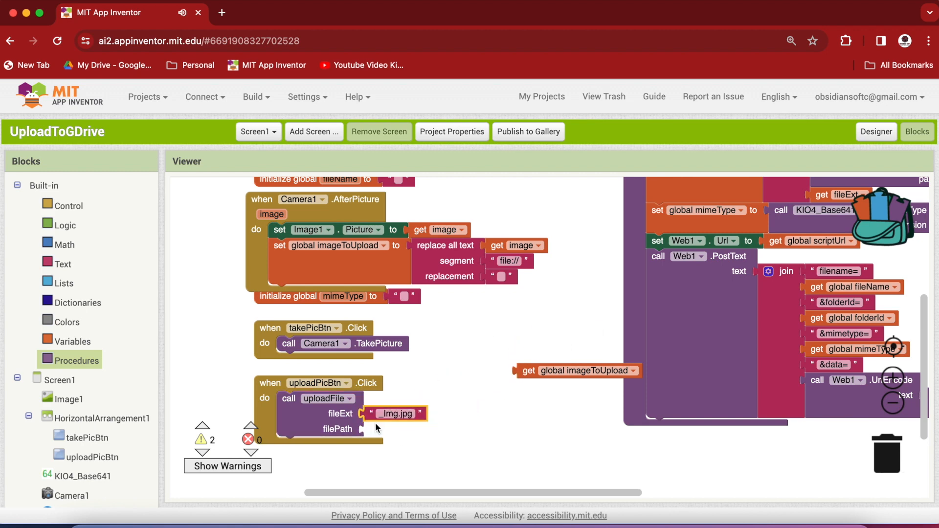
{"action": "left_click_drag", "start_coordinate": [576, 371], "coordinate": [425, 429]}
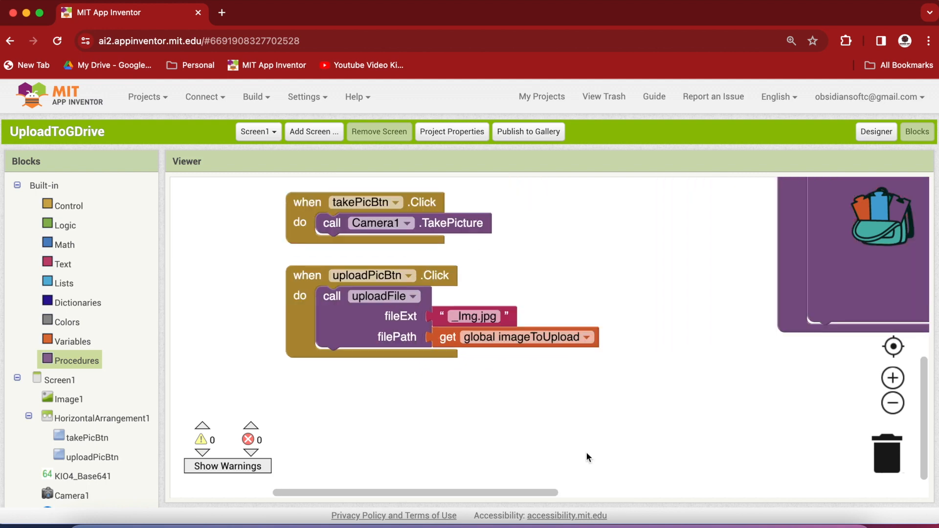
{"action": "mouse_move", "coordinate": [803, 204]}
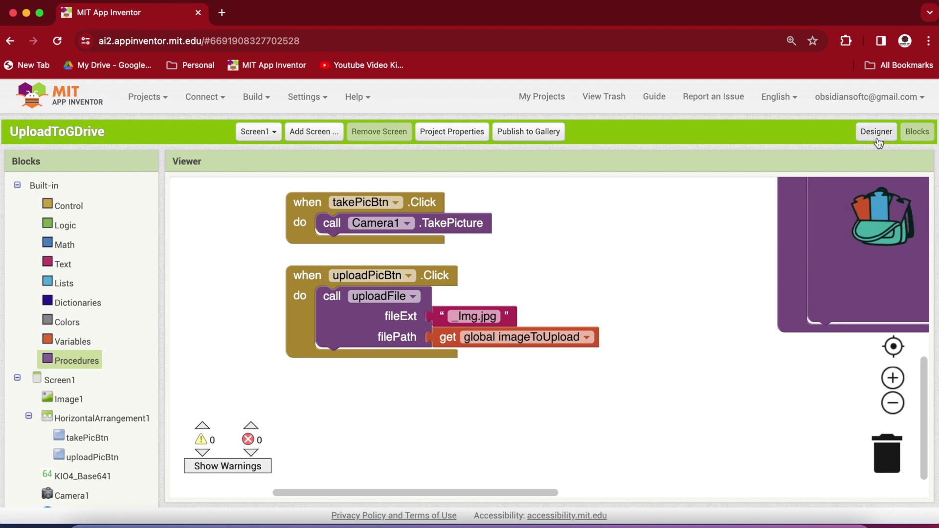
In the Designer, make the new HorizontalArrangement center-aligned and Fill parent width
{"action": "left_click", "coordinate": [877, 131]}
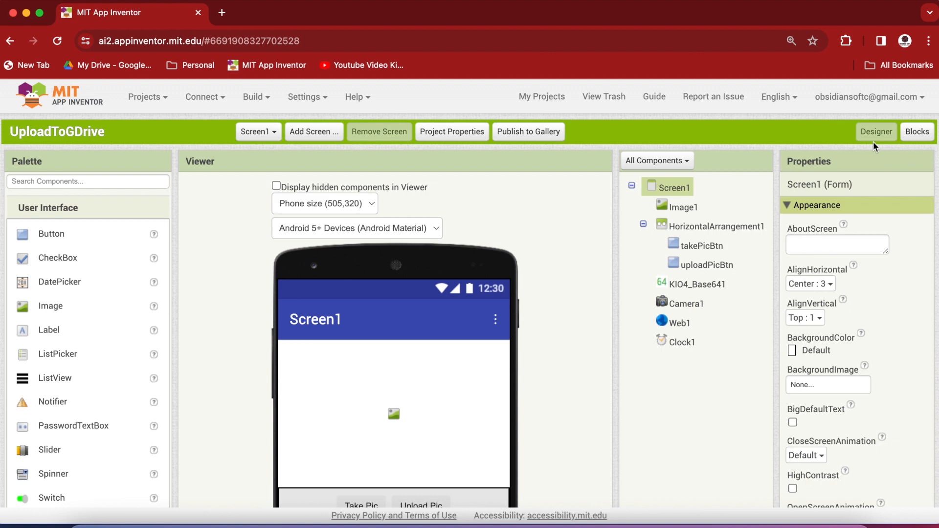
{"action": "scroll", "scroll_direction": "down", "scroll_amount": 3}
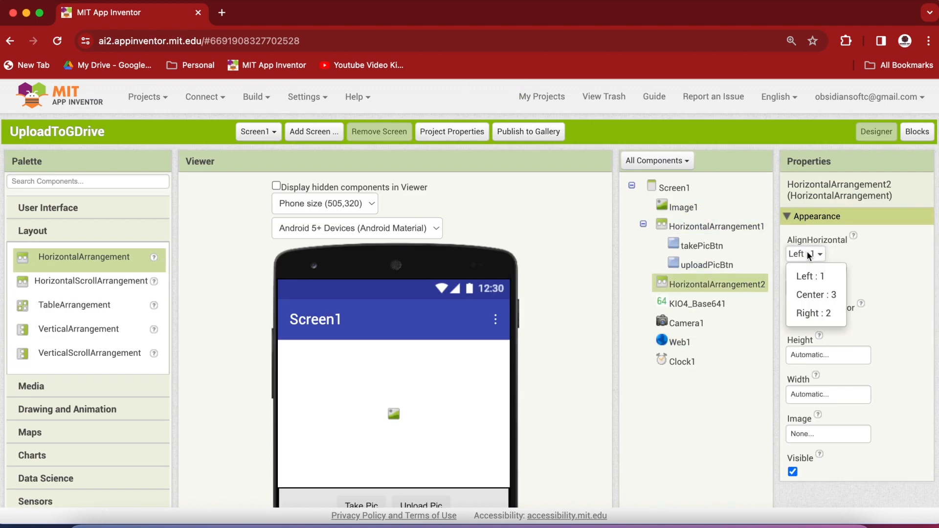
{"action": "left_click", "coordinate": [817, 295]}
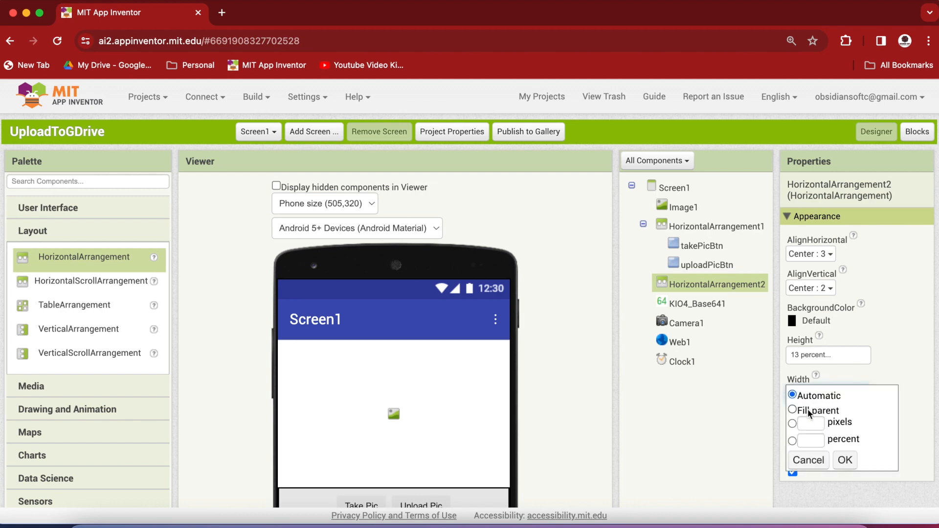
{"action": "left_click", "coordinate": [844, 461]}
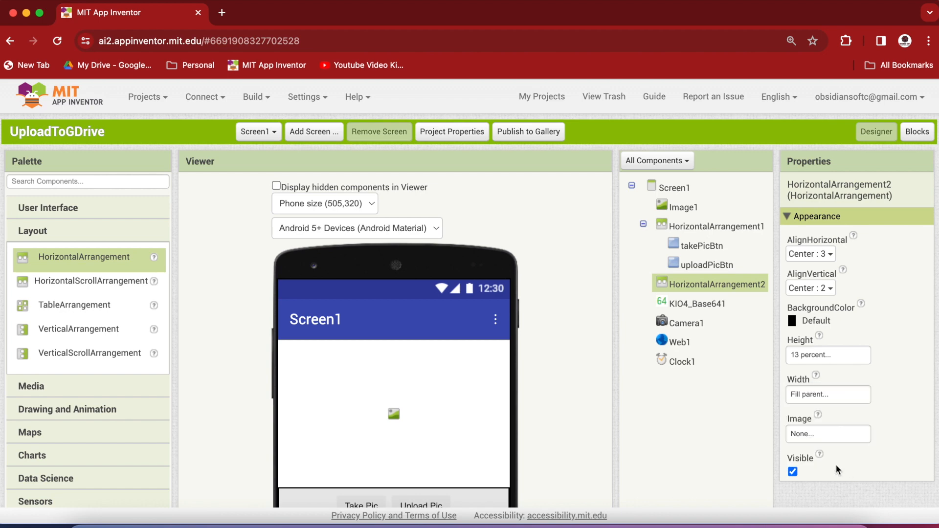
{"action": "scroll", "scroll_direction": "down", "scroll_amount": 3}
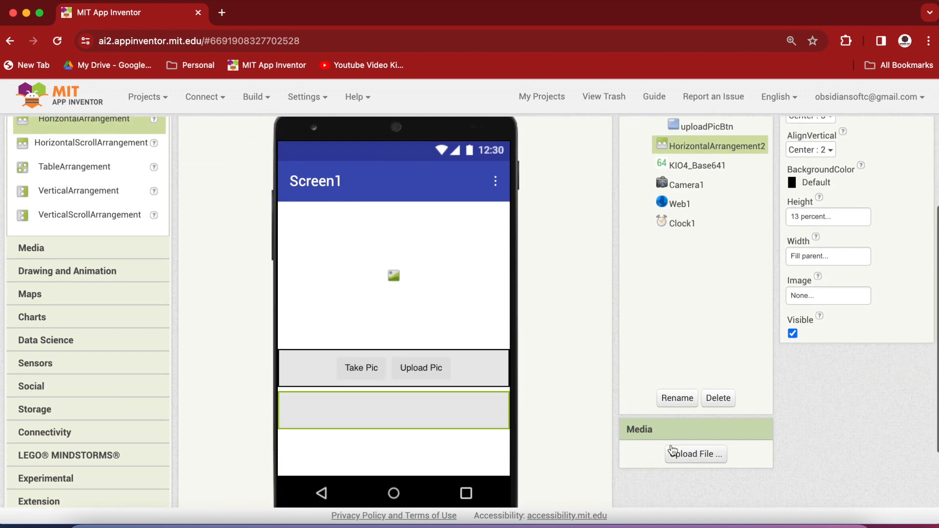
{"action": "mouse_move", "coordinate": [384, 416]}
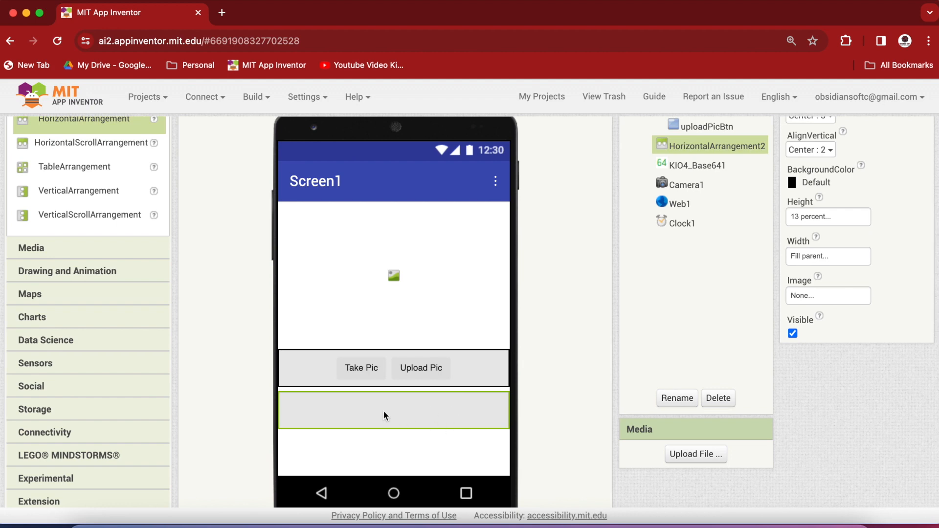
{"action": "mouse_move", "coordinate": [192, 349]}
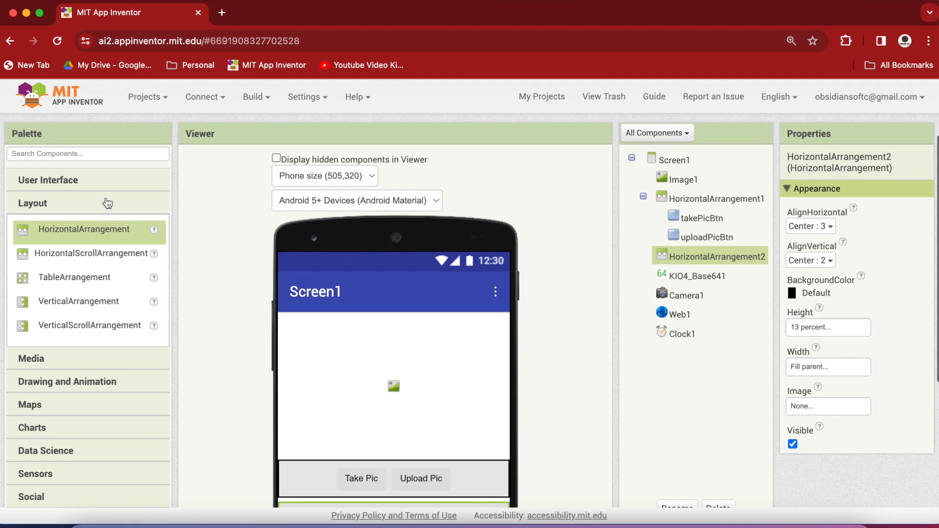
Rename the buttons saveFileBtn labelled 'Save' and uploadFileBtn labelled 'Upload File'
{"action": "scroll", "scroll_direction": "down", "scroll_amount": 3}
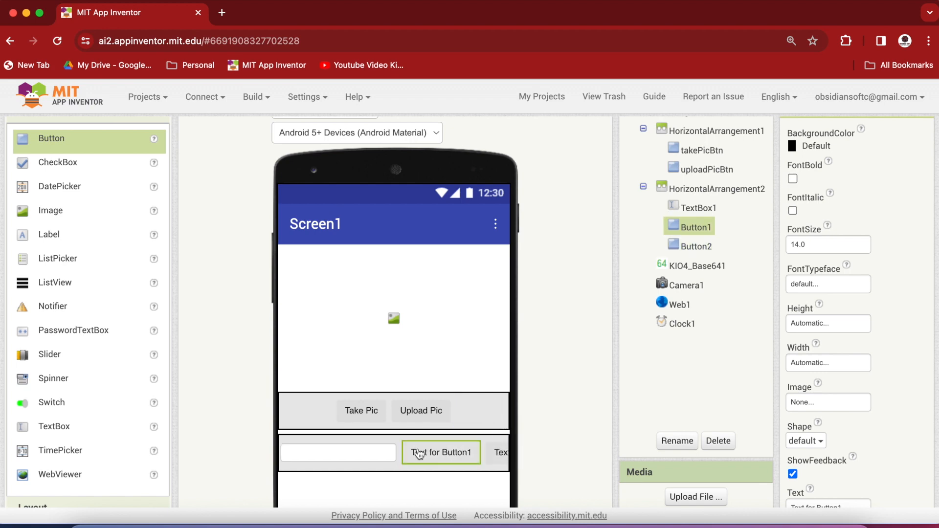
{"action": "left_click", "coordinate": [678, 441]}
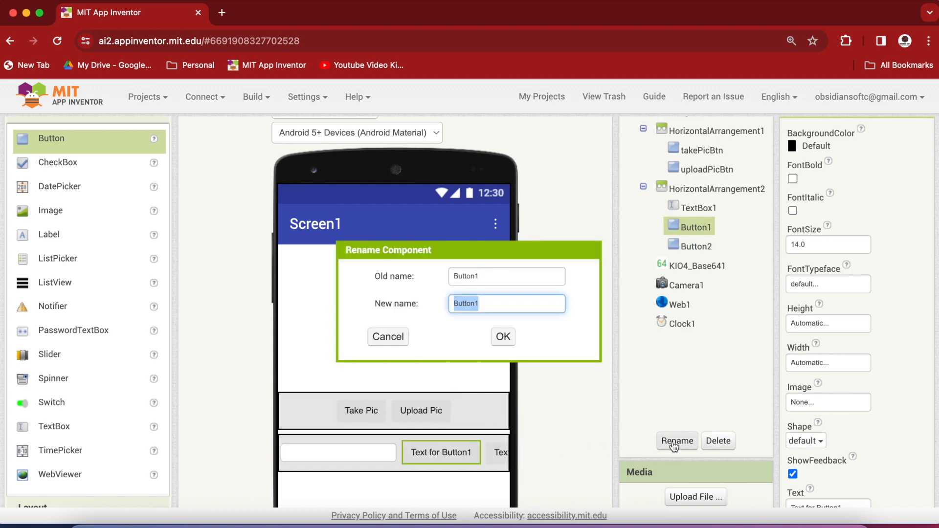
{"action": "type", "text": "saveFileBtn"}
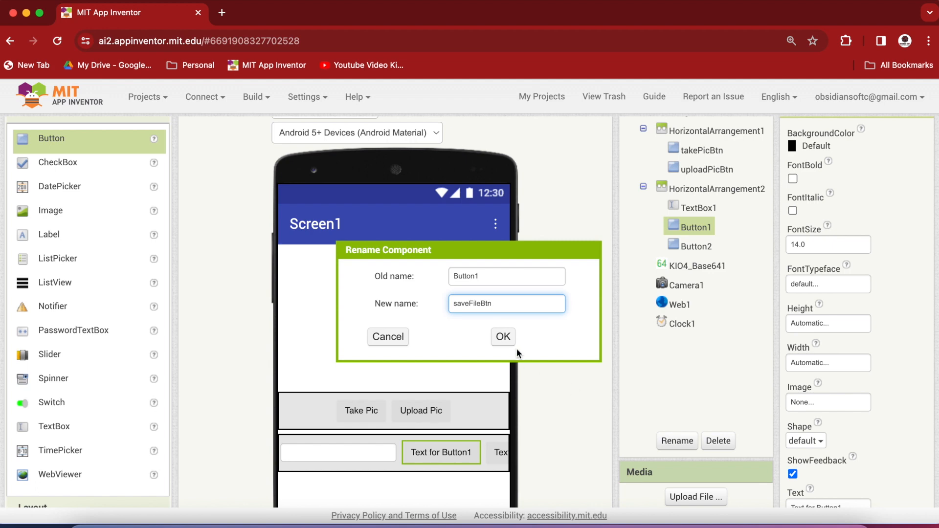
{"action": "left_click", "coordinate": [503, 337]}
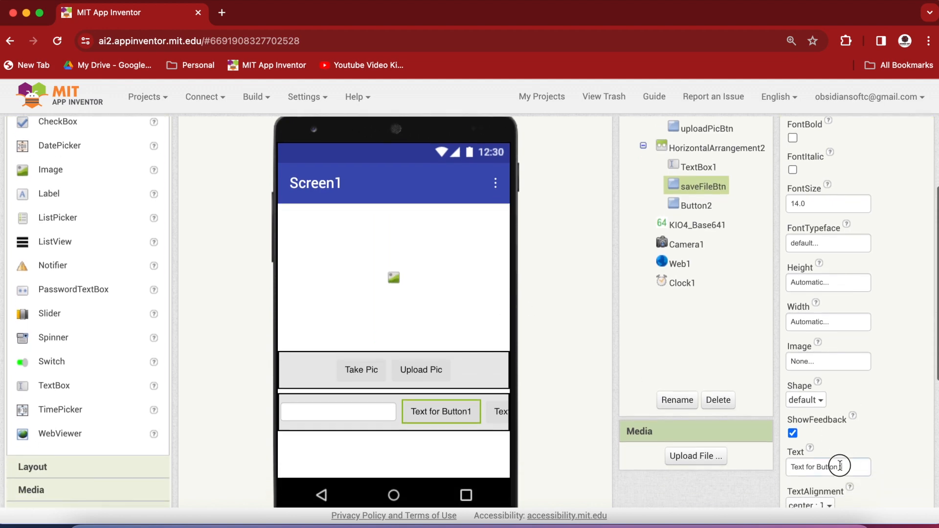
{"action": "type", "text": "Save"}
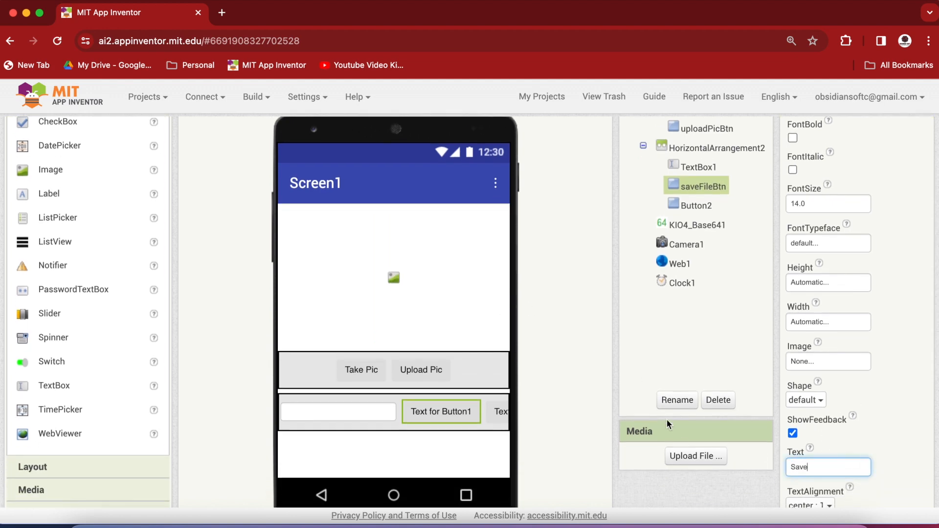
{"action": "left_click", "coordinate": [696, 205]}
{"action": "type", "text": "uploadFil"}
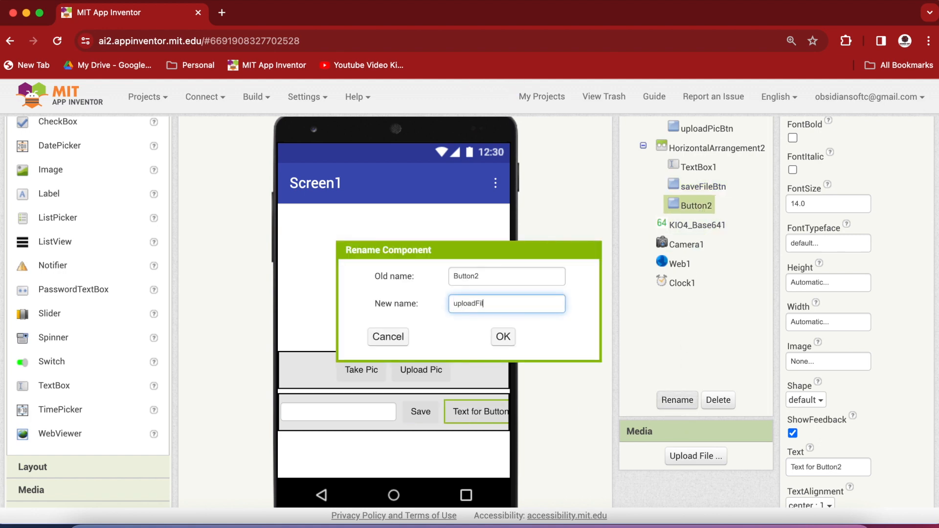
{"action": "left_click", "coordinate": [503, 337]}
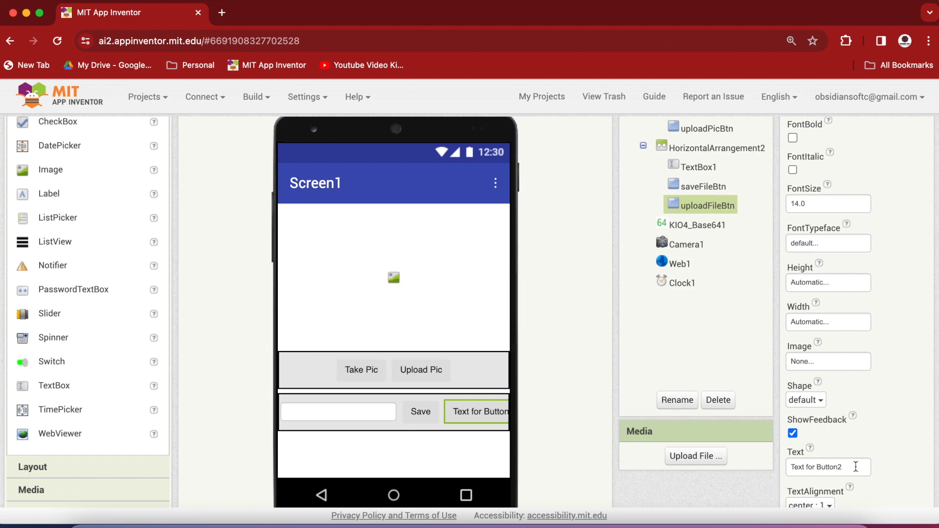
{"action": "type", "text": "Upload File"}
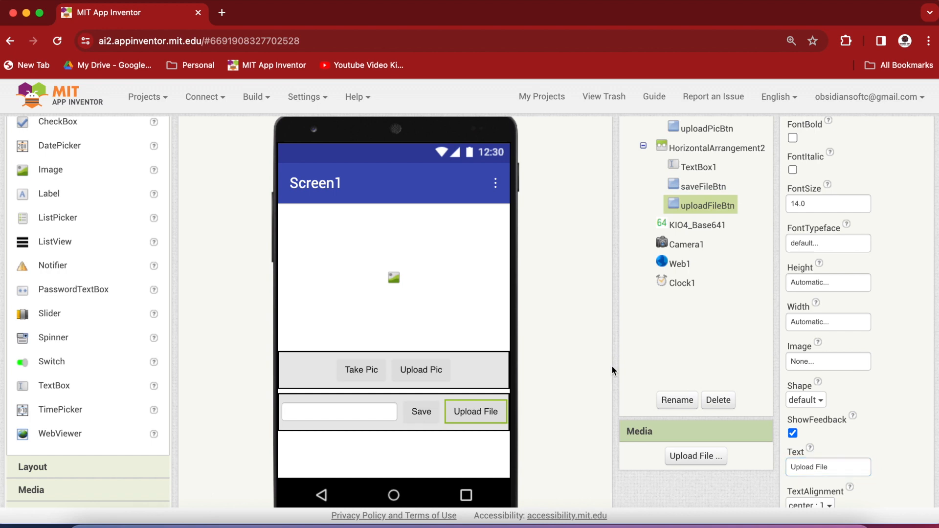
Rename the third row's first button starRecBtn with the label 'Start Rec'
{"action": "scroll", "scroll_direction": "down", "scroll_amount": 3}
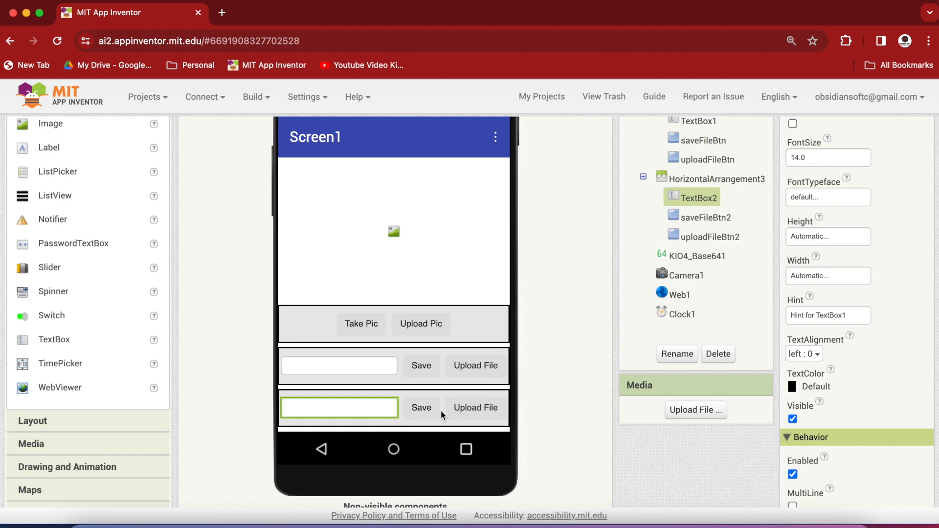
{"action": "mouse_move", "coordinate": [707, 347]}
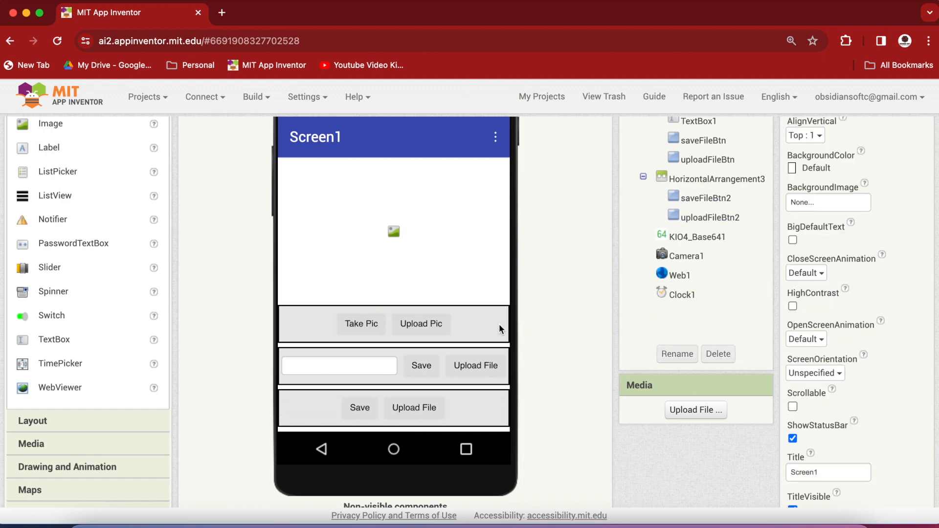
{"action": "left_click", "coordinate": [705, 198]}
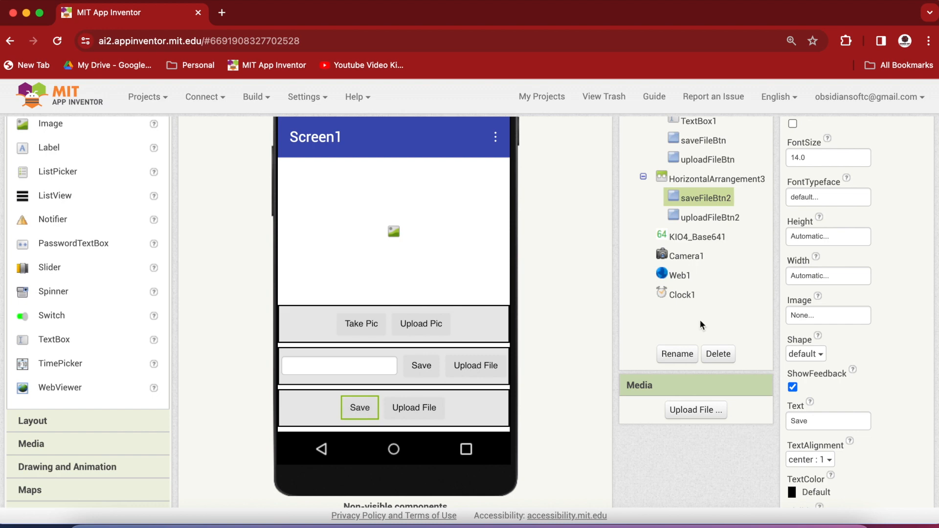
{"action": "type", "text": "starRecBt"}
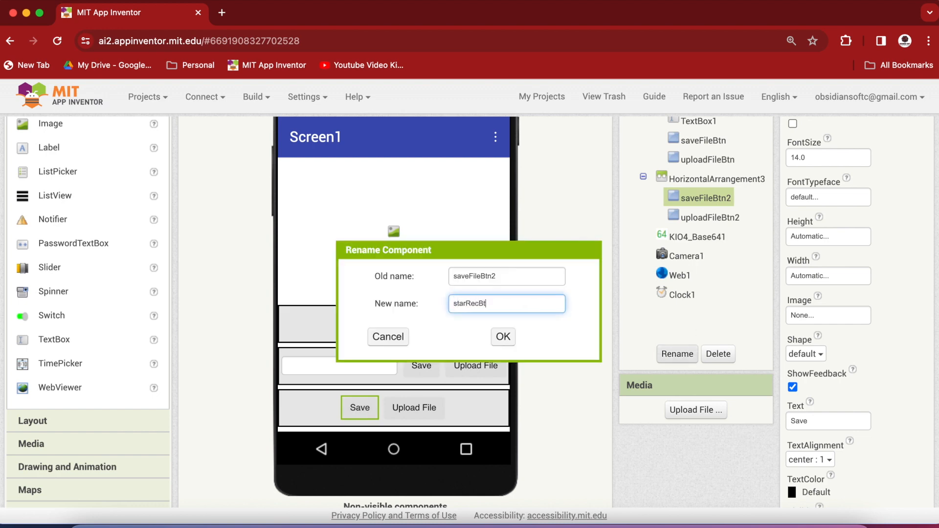
{"action": "left_click", "coordinate": [503, 337]}
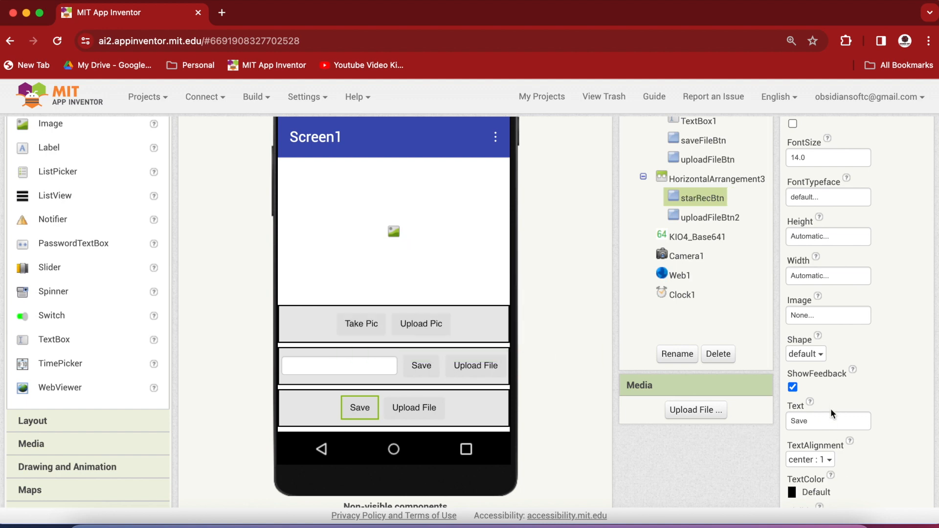
{"action": "type", "text": "Start Rec"}
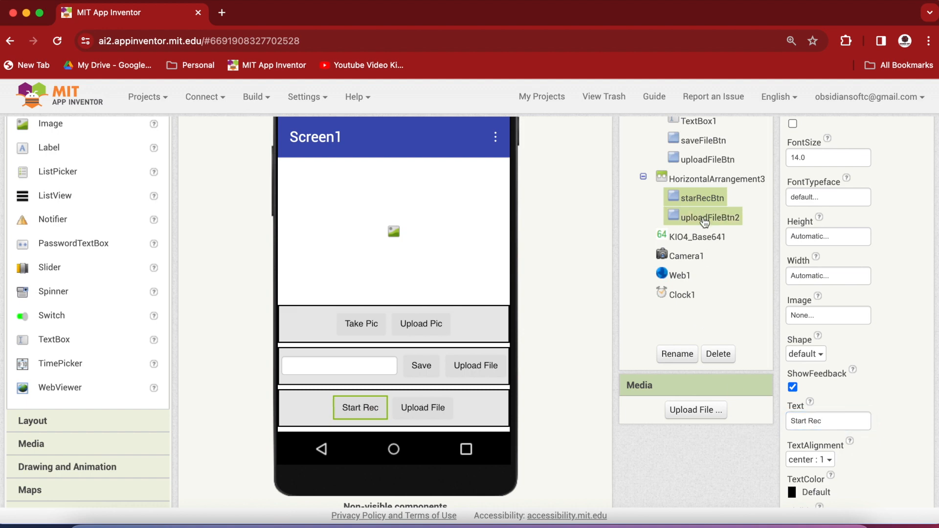
Rename the second button stopRecAndUploadBtn with the label 'Stop & Upload Sound'
{"action": "left_click", "coordinate": [704, 217]}
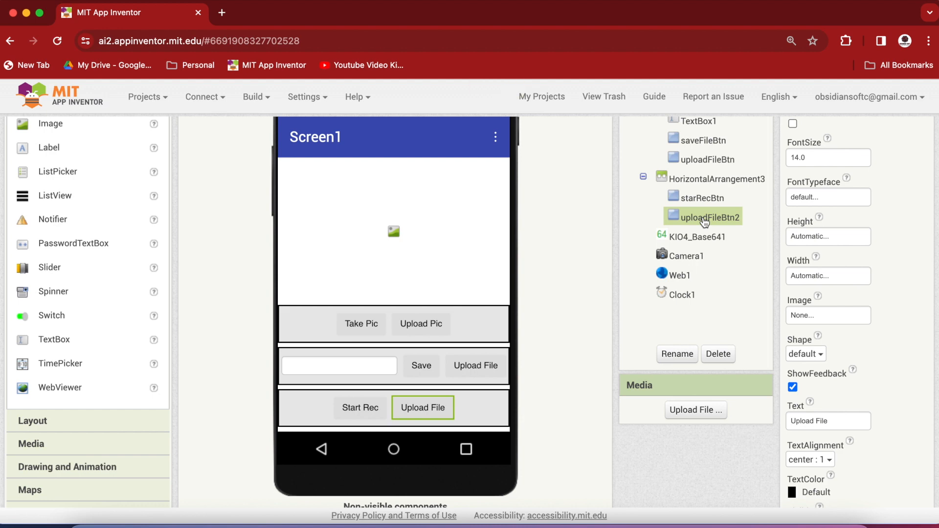
{"action": "left_click", "coordinate": [677, 354]}
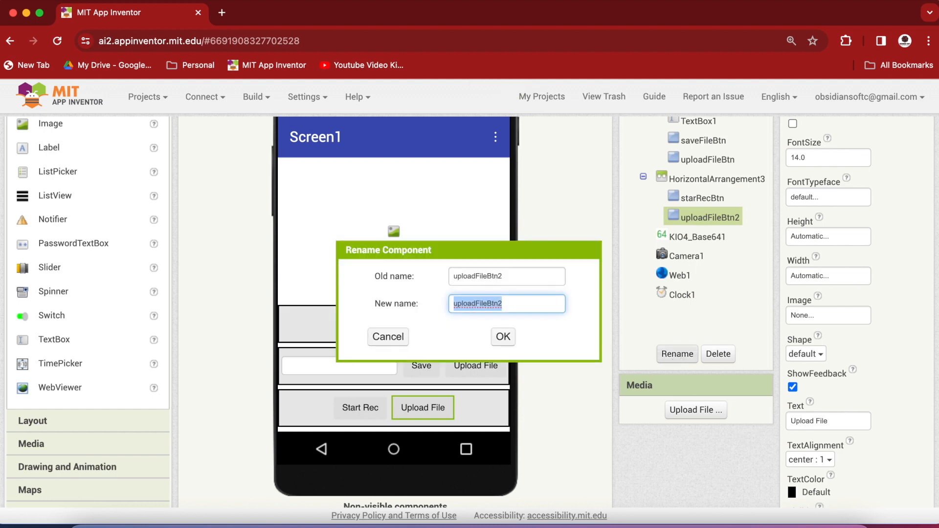
{"action": "type", "text": "stopRec"}
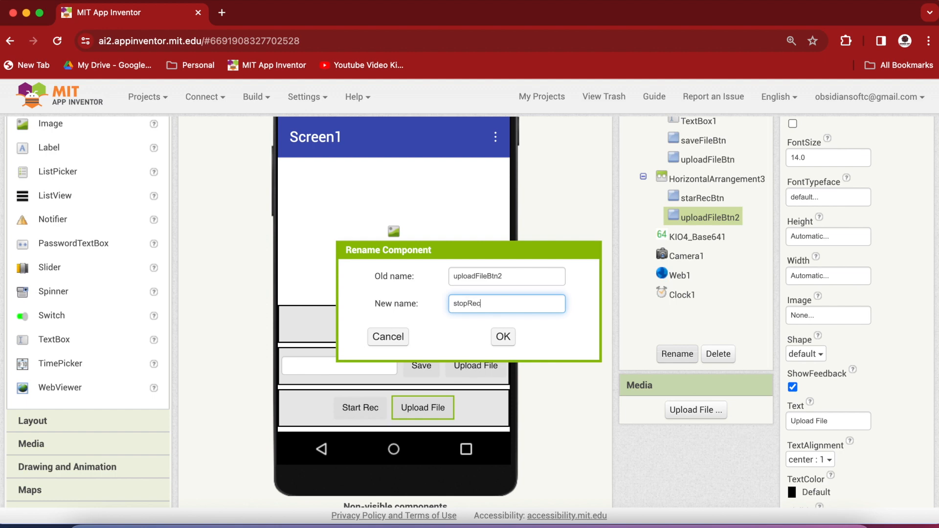
{"action": "type", "text": "And"}
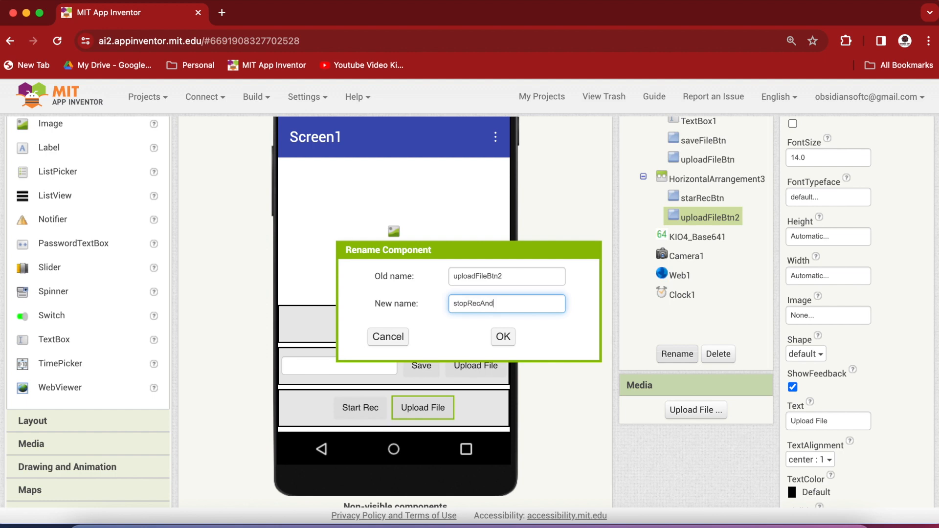
{"action": "type", "text": "UploadBtn"}
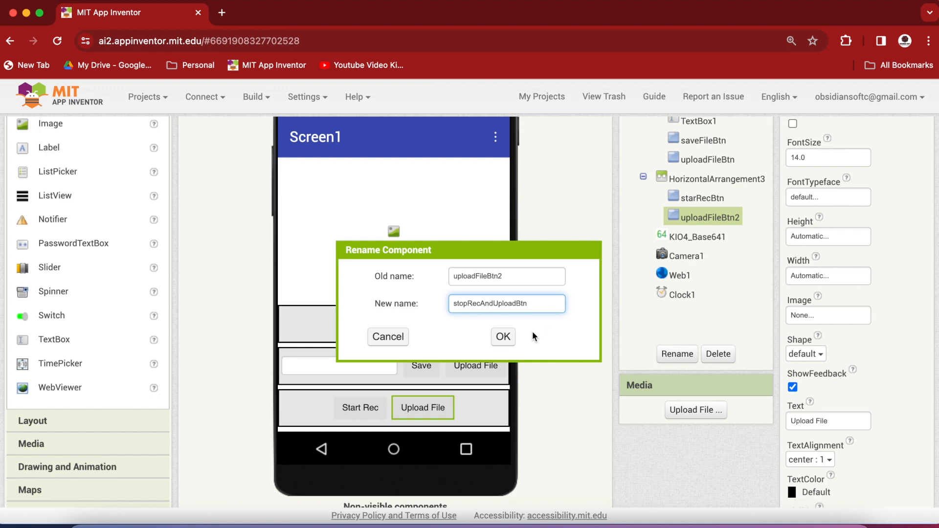
{"action": "left_click", "coordinate": [503, 337]}
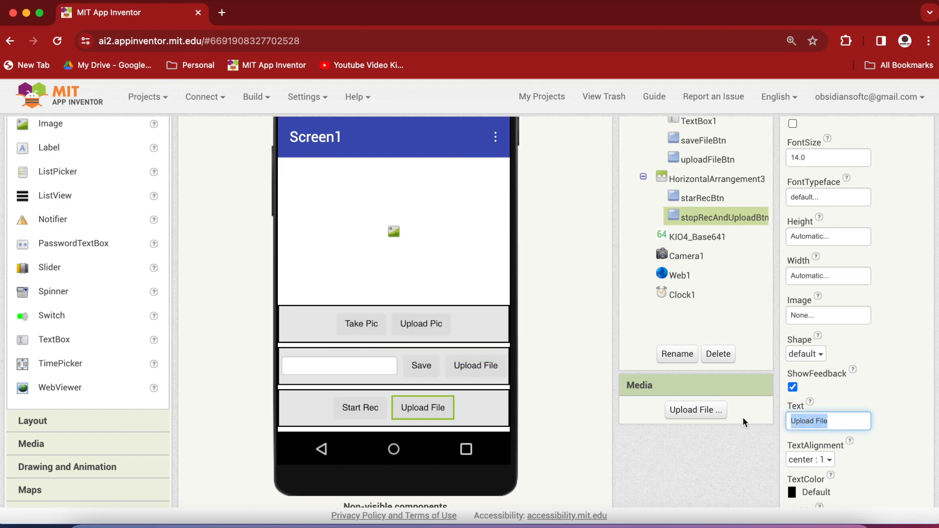
{"action": "type", "text": "Stop &"}
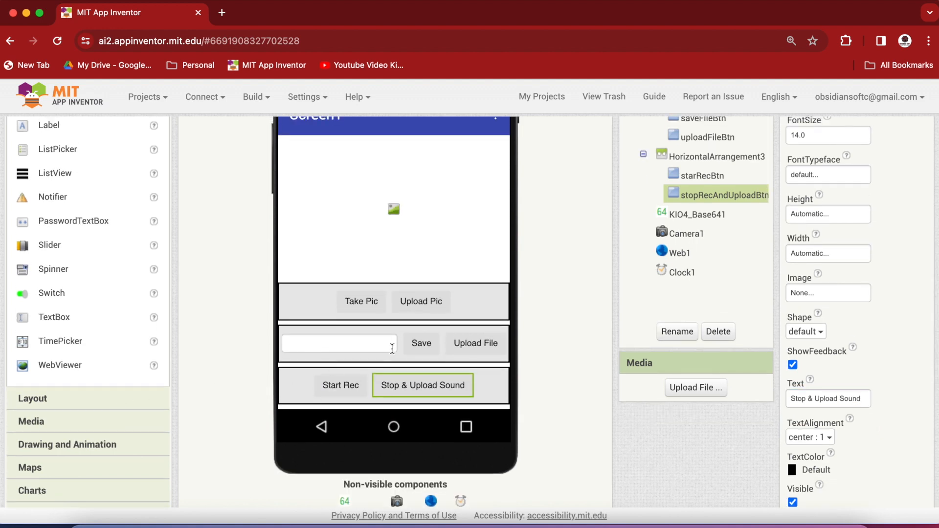
{"action": "mouse_move", "coordinate": [357, 403]}
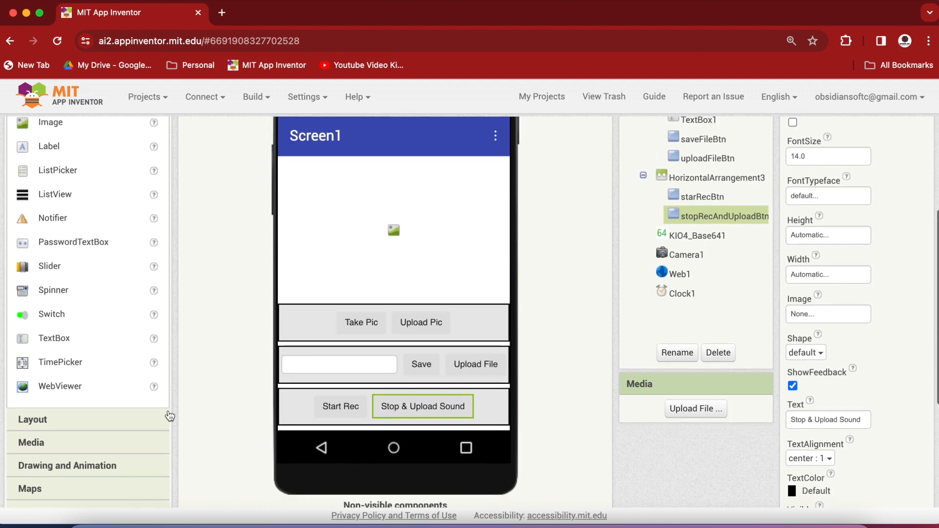
Add File and SoundRecorder components, then return to the Blocks editor
{"action": "scroll", "scroll_direction": "down", "scroll_amount": 3}
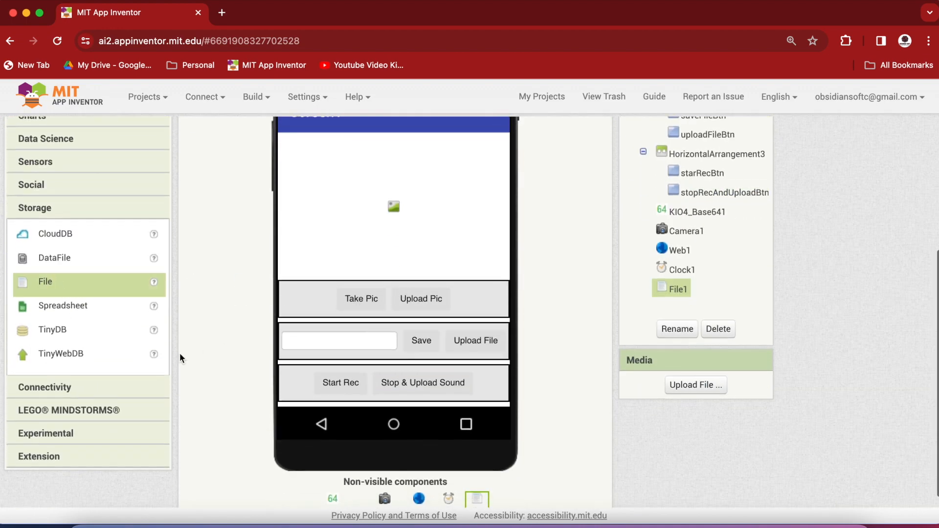
{"action": "scroll", "scroll_direction": "up", "scroll_amount": 3}
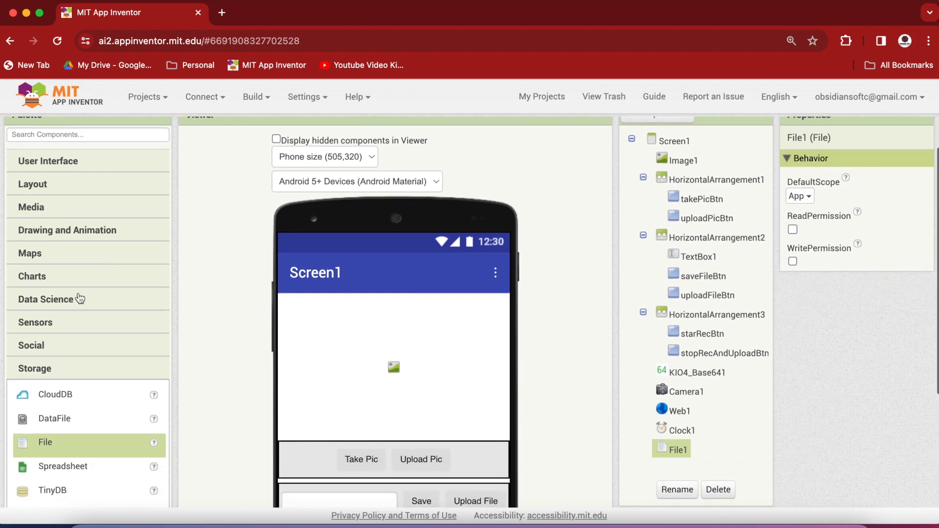
{"action": "left_click", "coordinate": [30, 207]}
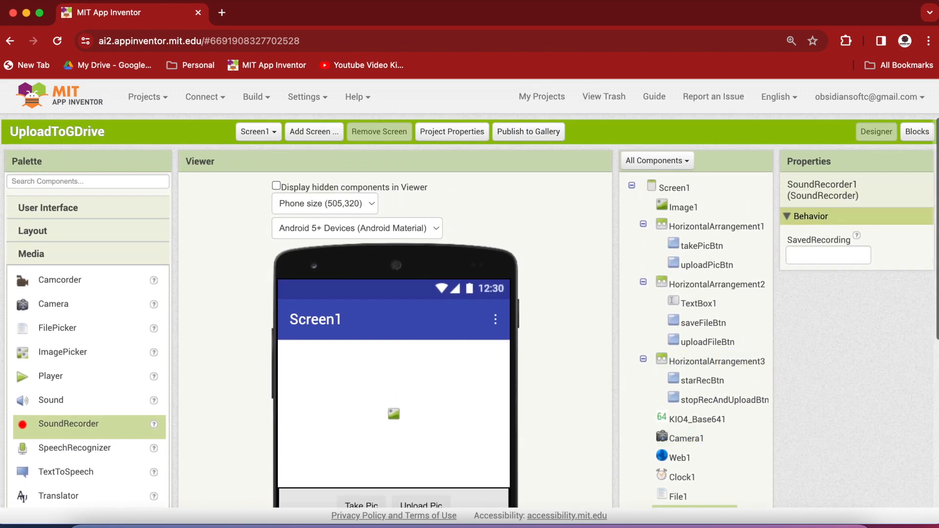
{"action": "left_click", "coordinate": [918, 132]}
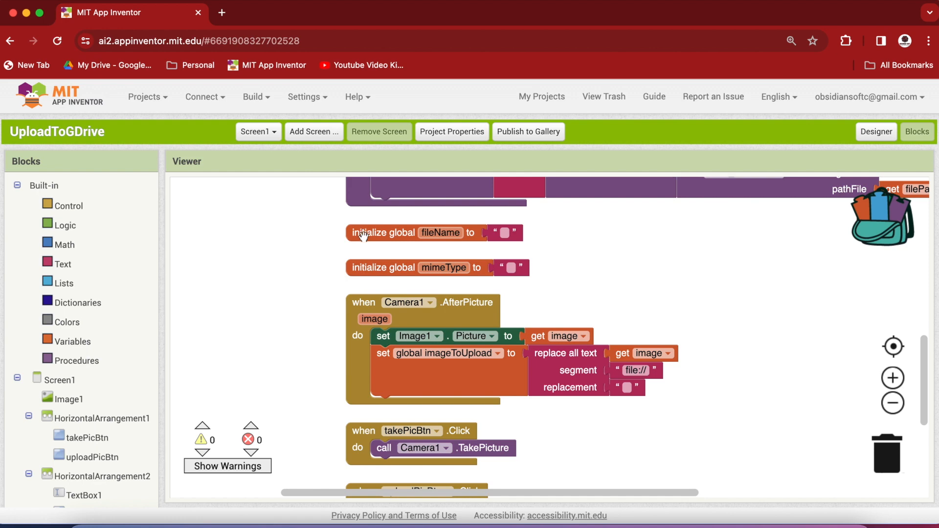
{"action": "mouse_move", "coordinate": [361, 237]}
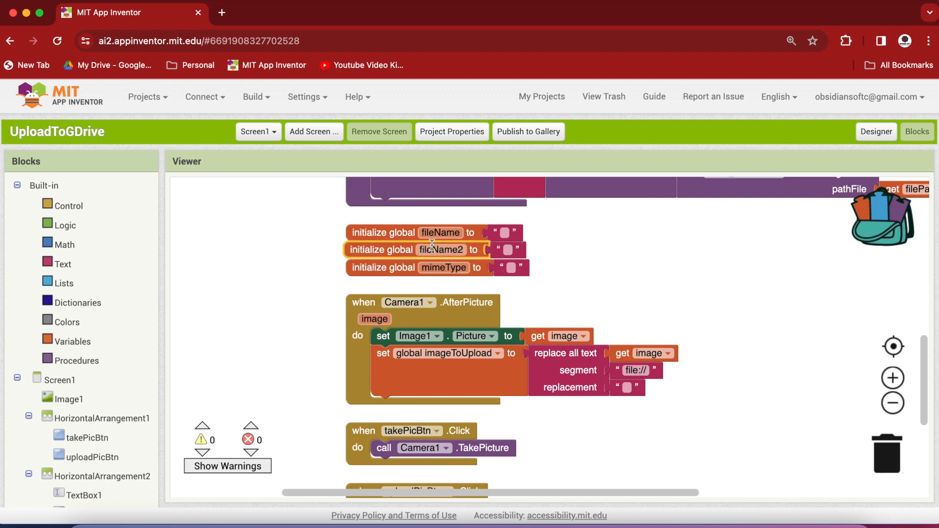
Rename the duplicated fileName global variable to textFilePath
{"action": "type", "text": "textFilePath"}
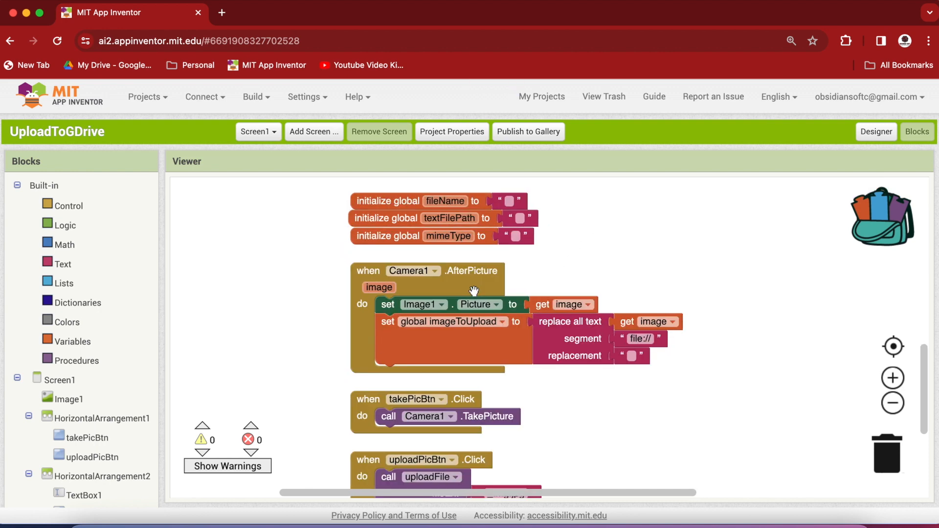
{"action": "mouse_move", "coordinate": [457, 295]}
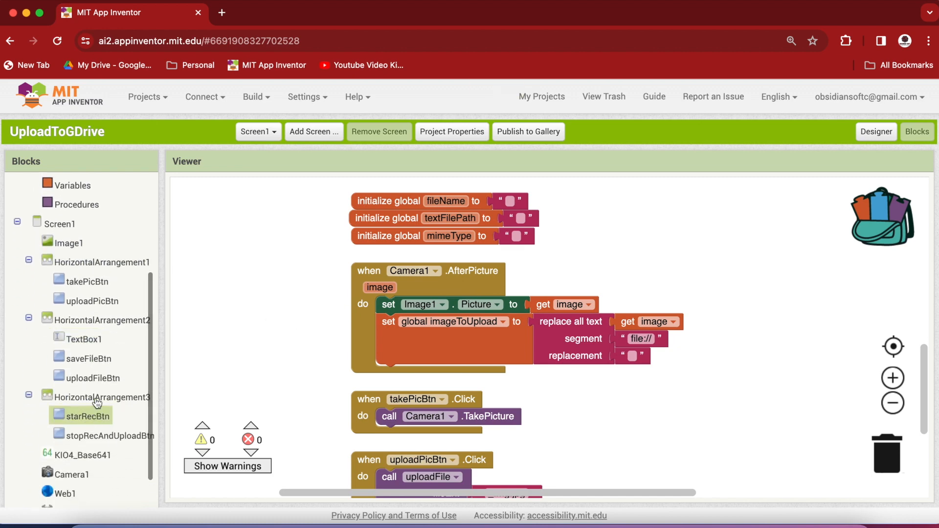
Build saveFileBtn.Click calling File1.SaveFile with TextBox1.Text and file name '/testingFile.txt'
{"action": "left_click", "coordinate": [88, 359]}
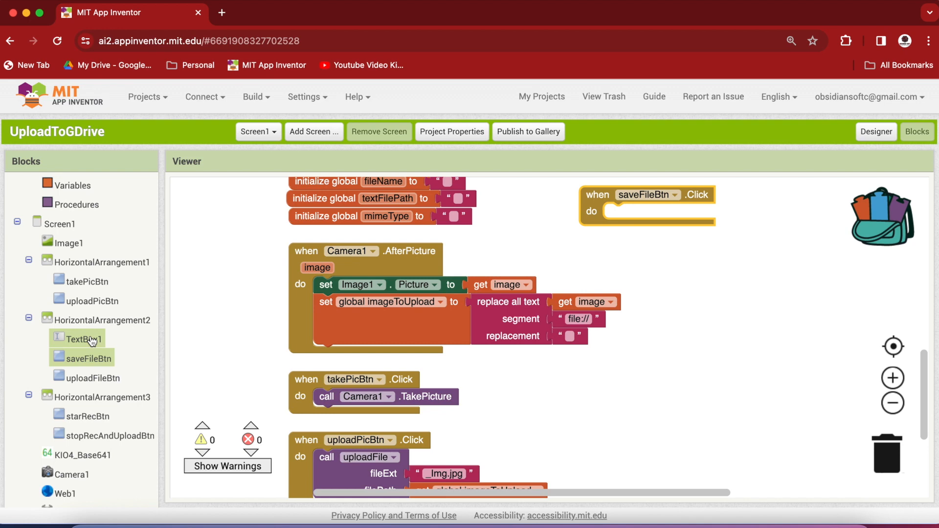
{"action": "mouse_move", "coordinate": [85, 362]}
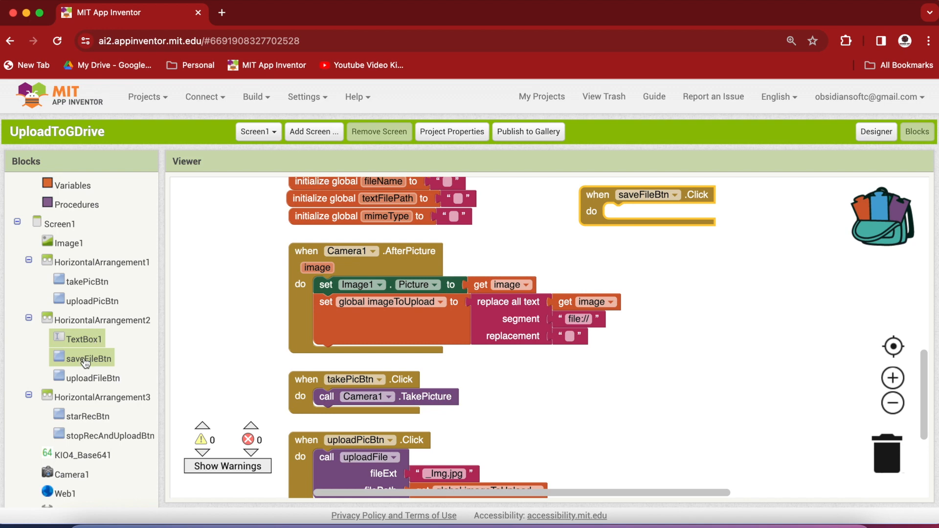
{"action": "left_click", "coordinate": [57, 478]}
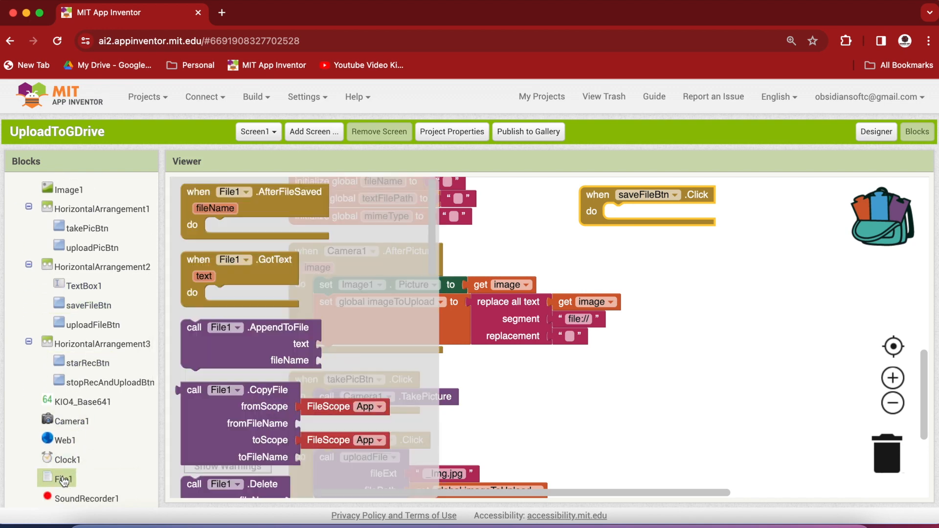
{"action": "mouse_move", "coordinate": [289, 352]}
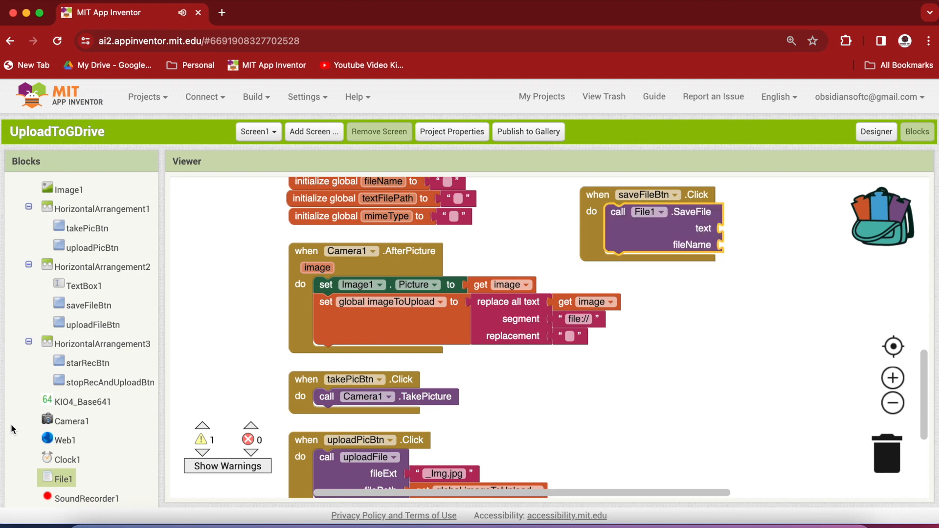
{"action": "left_click", "coordinate": [84, 285]}
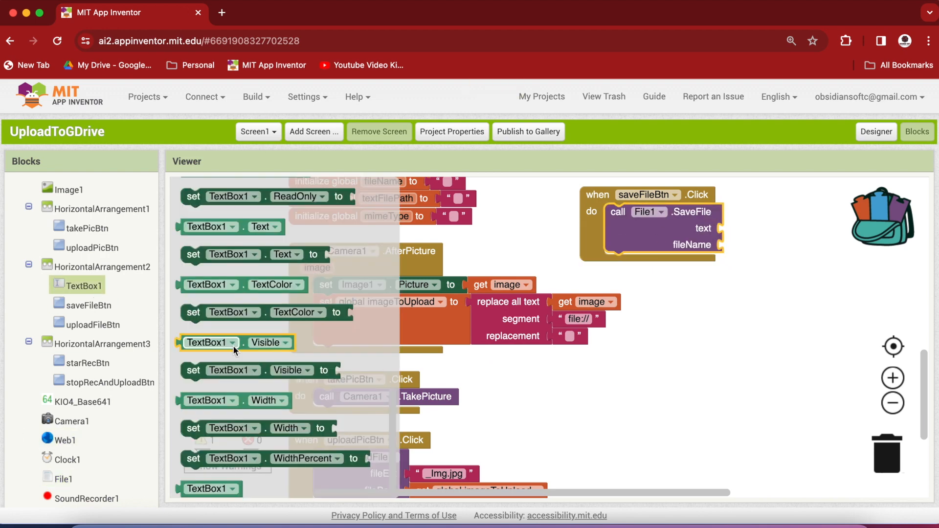
{"action": "mouse_move", "coordinate": [189, 241]}
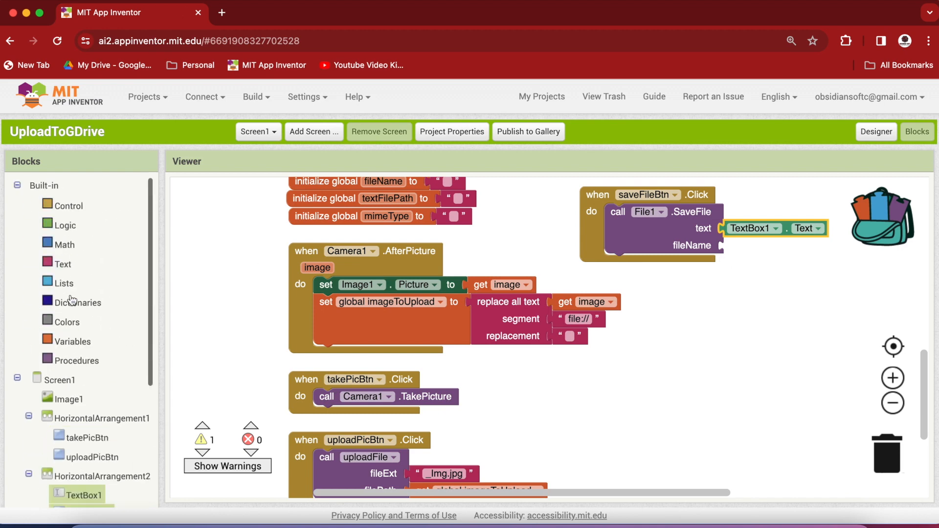
{"action": "left_click", "coordinate": [63, 264]}
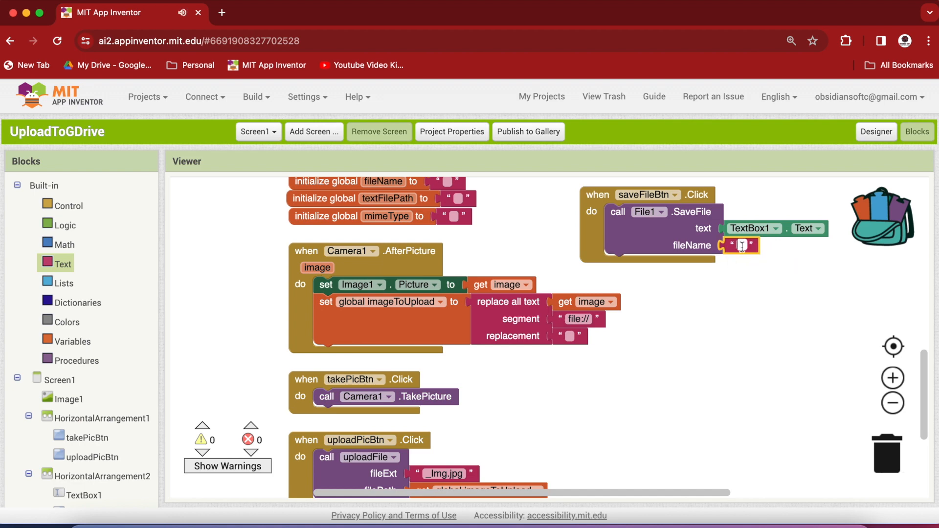
{"action": "type", "text": "/"}
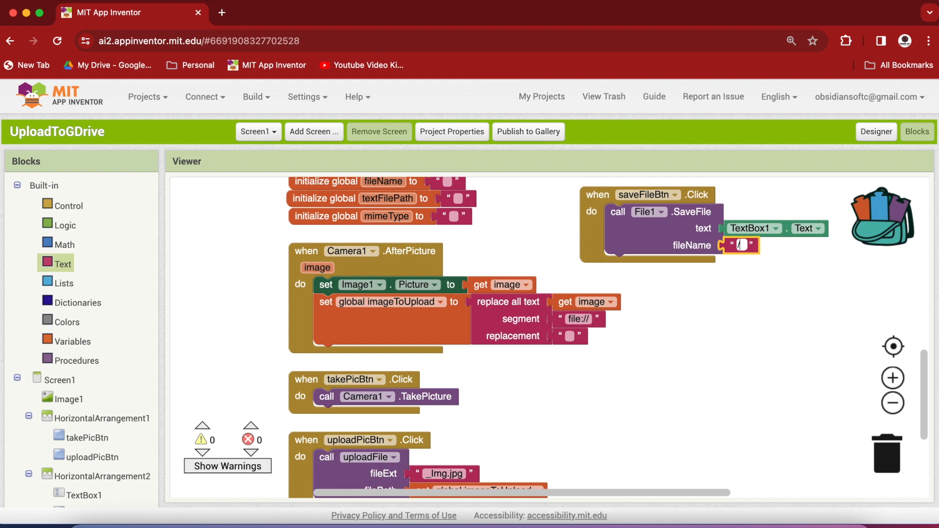
{"action": "scroll", "scroll_direction": "down", "scroll_amount": 3}
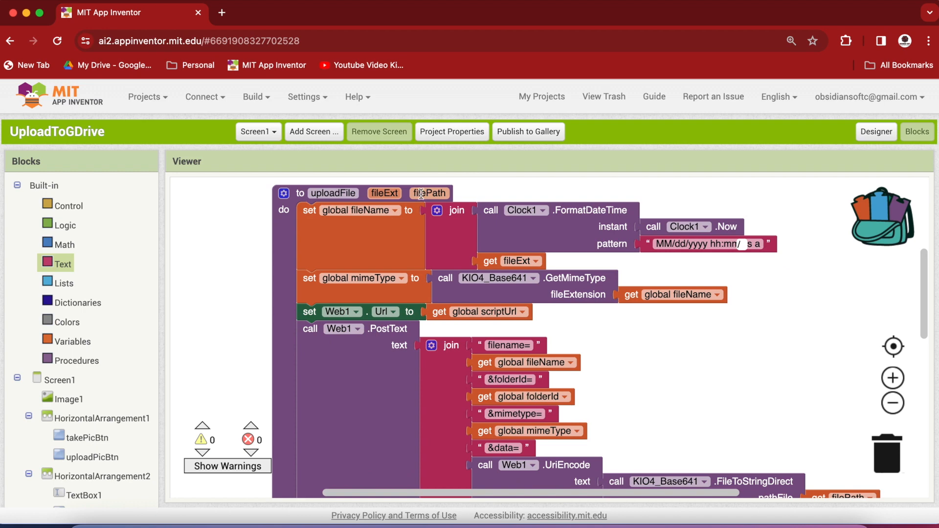
{"action": "scroll", "scroll_direction": "down", "scroll_amount": 3}
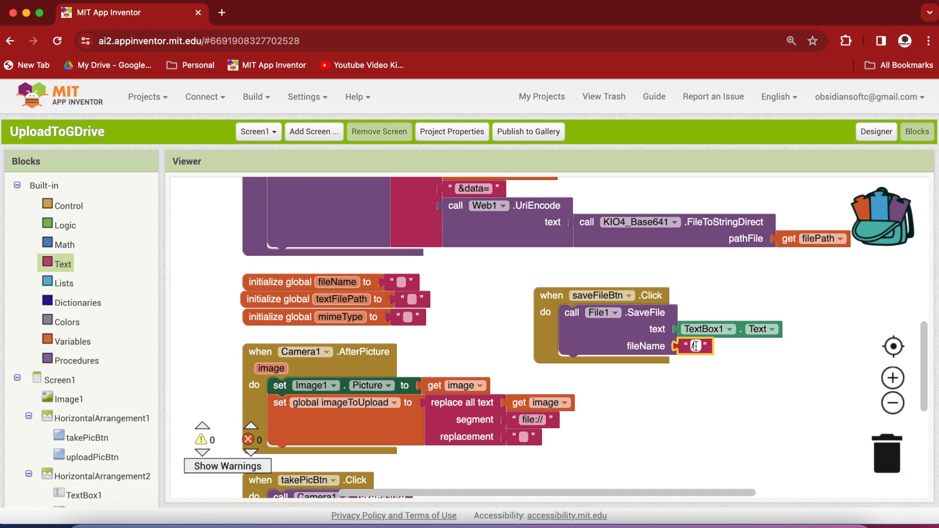
{"action": "type", "text": "/testing"}
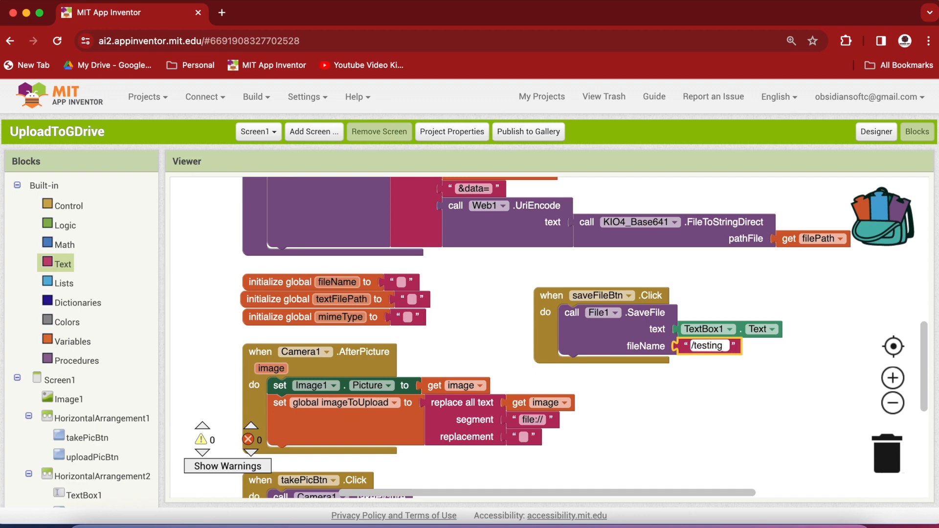
{"action": "type", "text": "File.txt"}
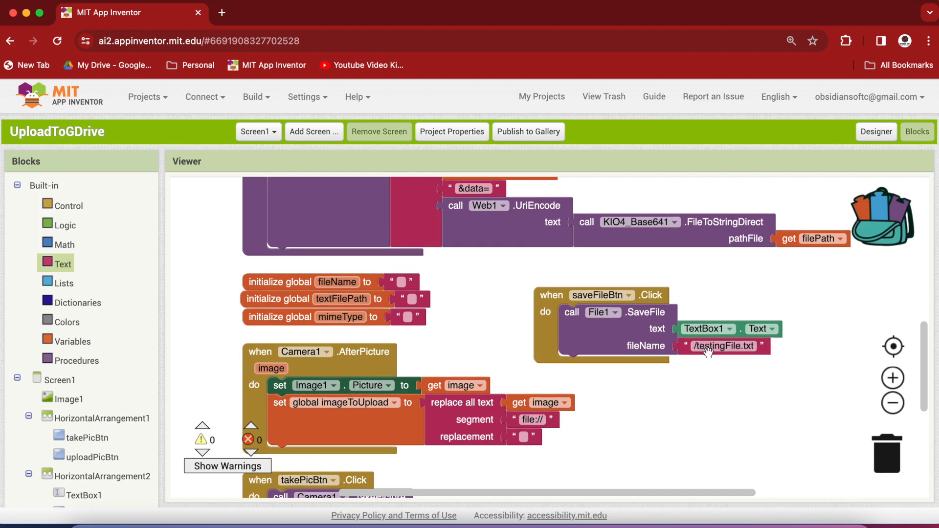
{"action": "mouse_move", "coordinate": [717, 348]}
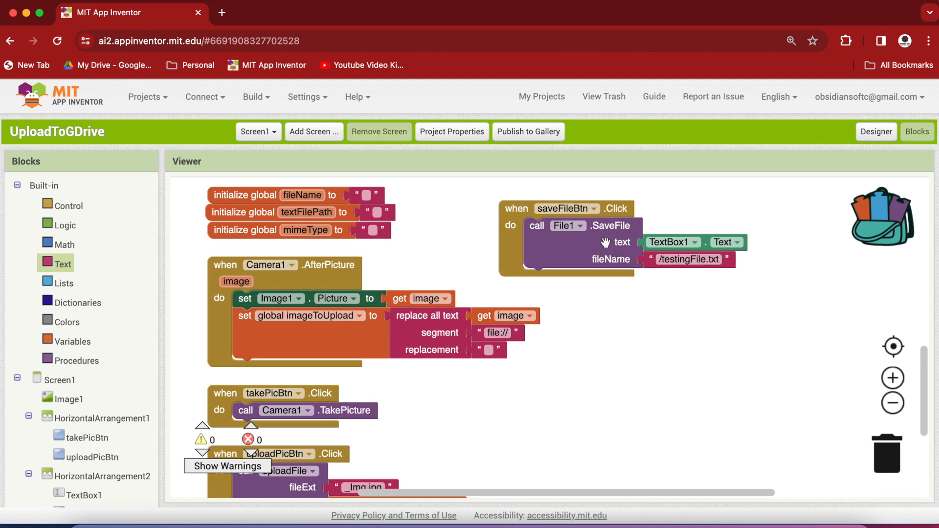
{"action": "mouse_move", "coordinate": [619, 243]}
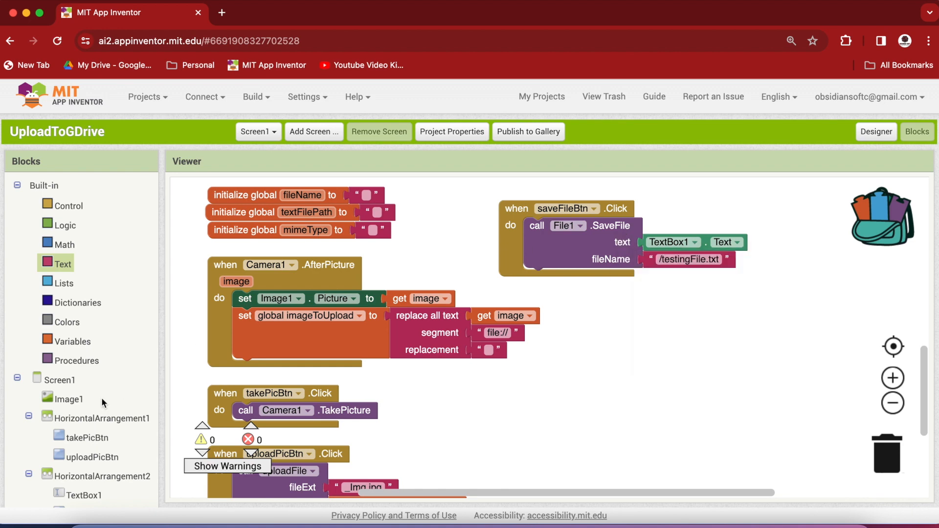
Add a File1.AfterFileSaved handler setting global textFilePath, with a GetAsdPath block
{"action": "left_click", "coordinate": [58, 480]}
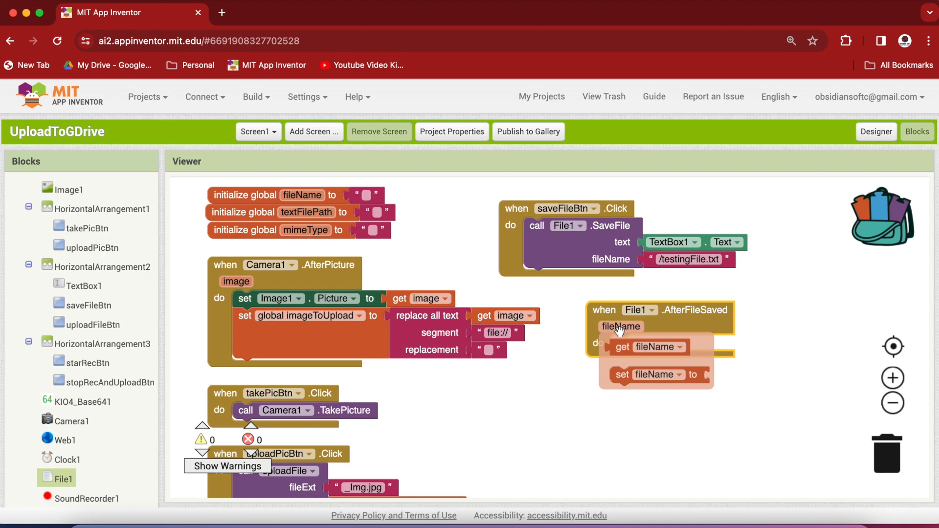
{"action": "mouse_move", "coordinate": [664, 273]}
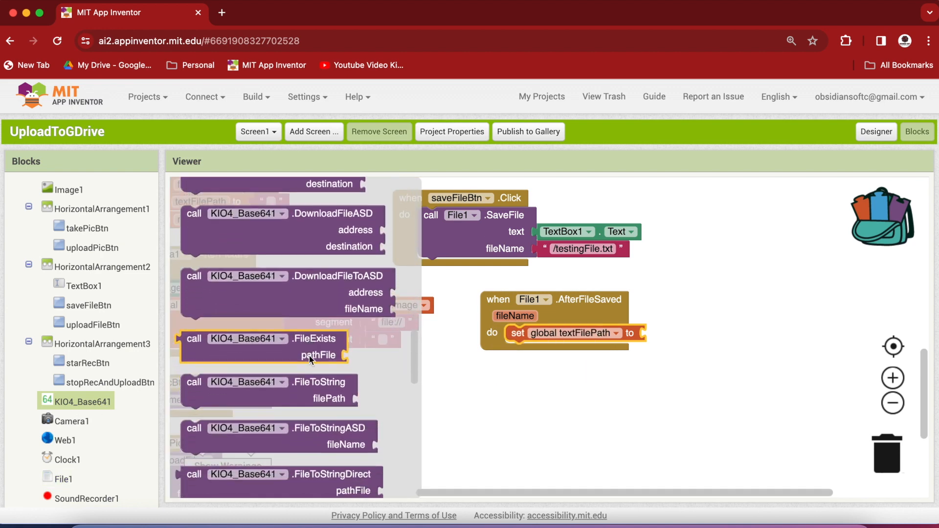
{"action": "scroll", "scroll_direction": "down", "scroll_amount": 3}
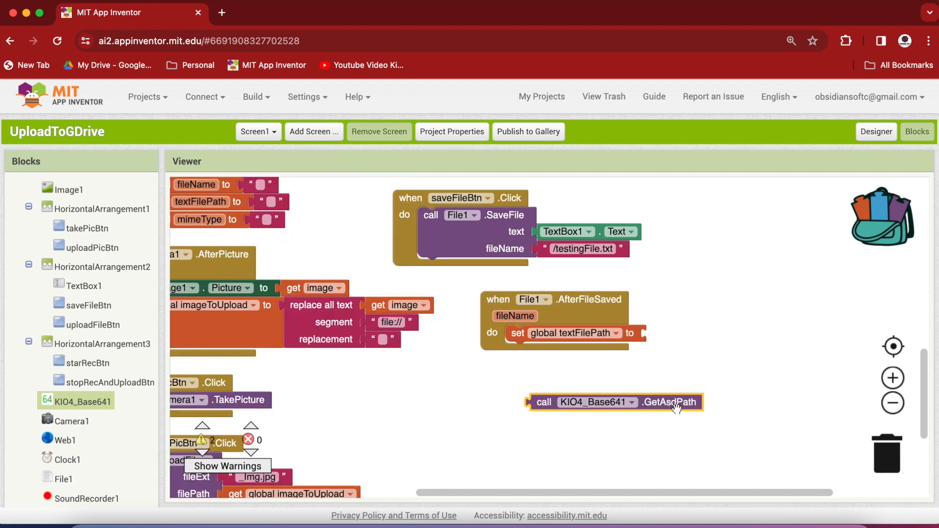
{"action": "mouse_move", "coordinate": [665, 389]}
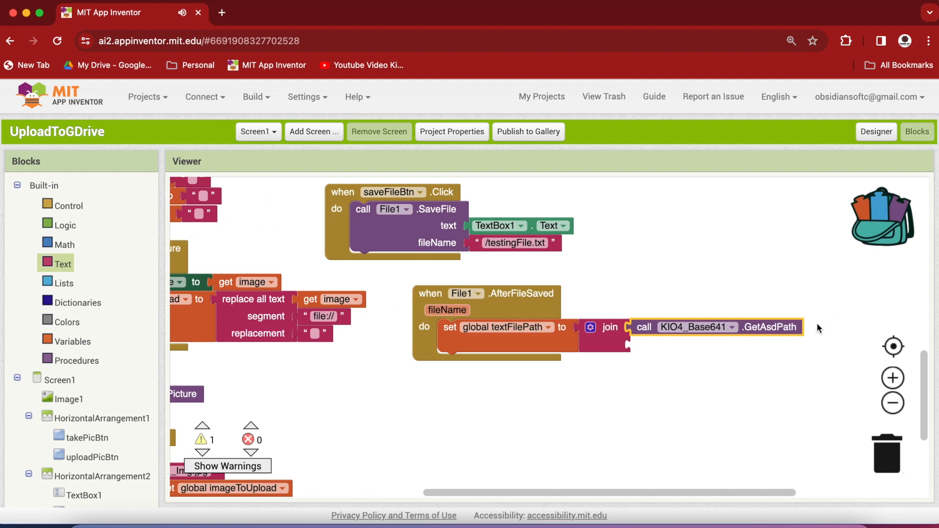
{"action": "mouse_move", "coordinate": [795, 327]}
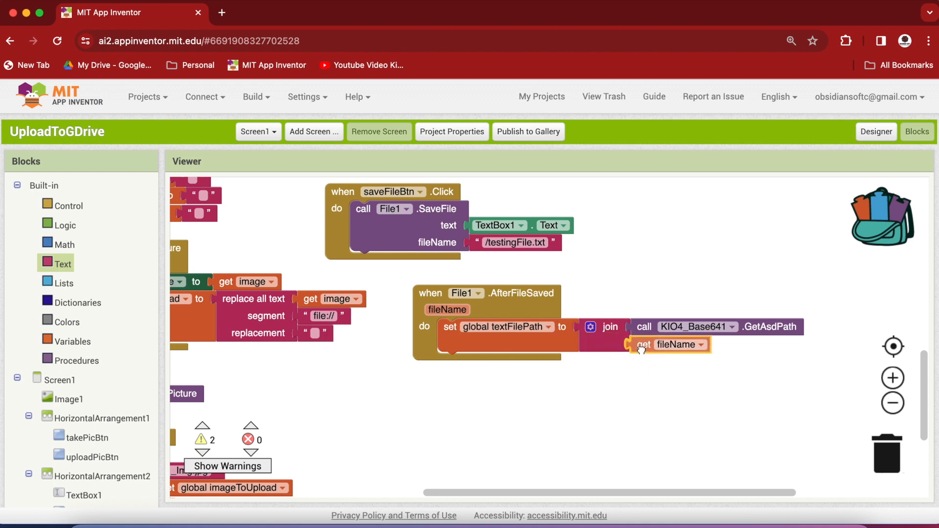
Attach fileName to the join and duplicate the _Img.jpg text block
{"action": "left_click_drag", "start_coordinate": [670, 344], "coordinate": [670, 344]}
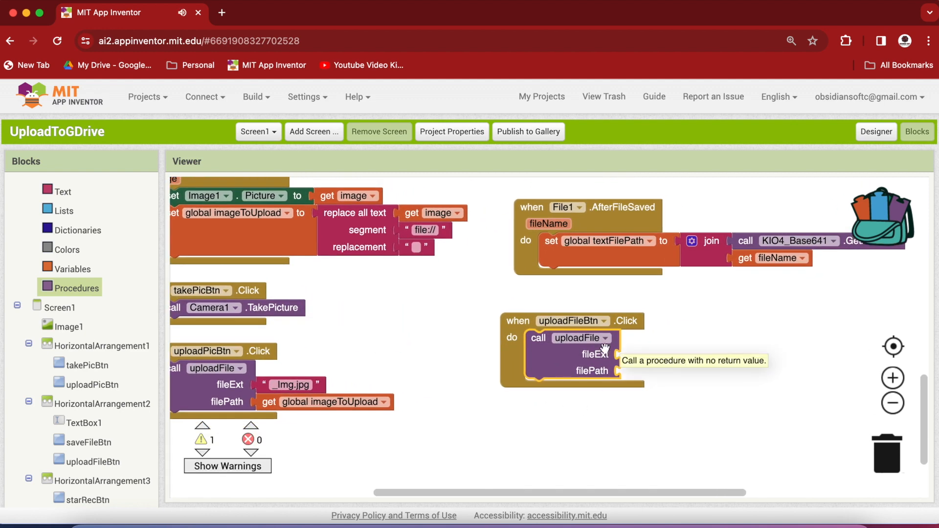
{"action": "right_click", "coordinate": [290, 379]}
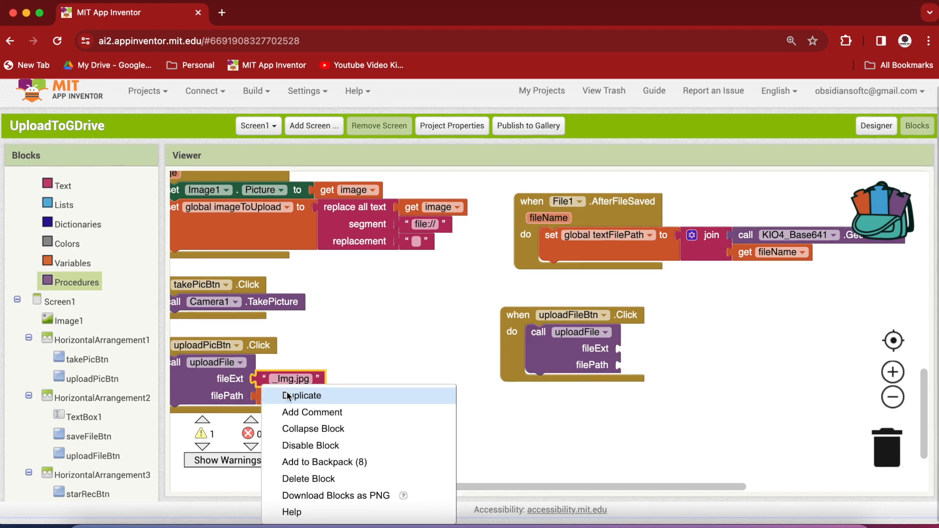
{"action": "left_click", "coordinate": [301, 396]}
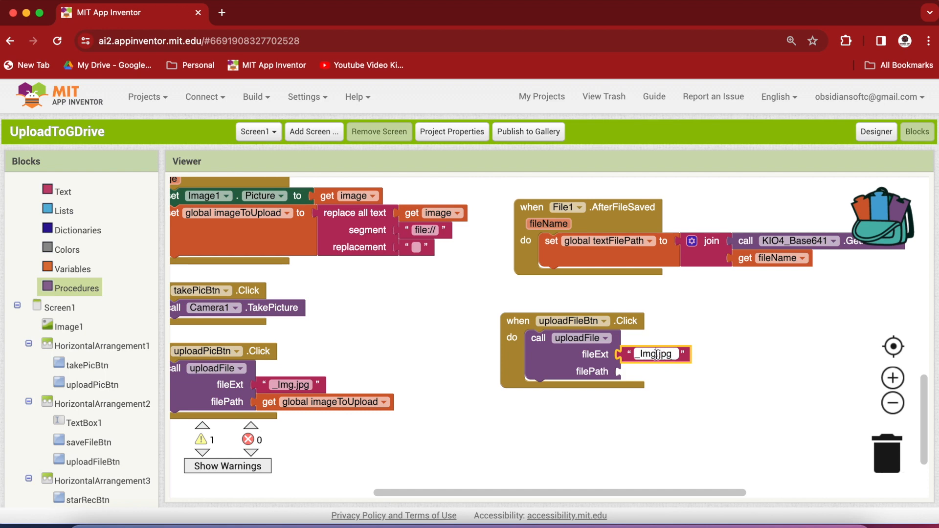
{"action": "type", "text": ".jpg"}
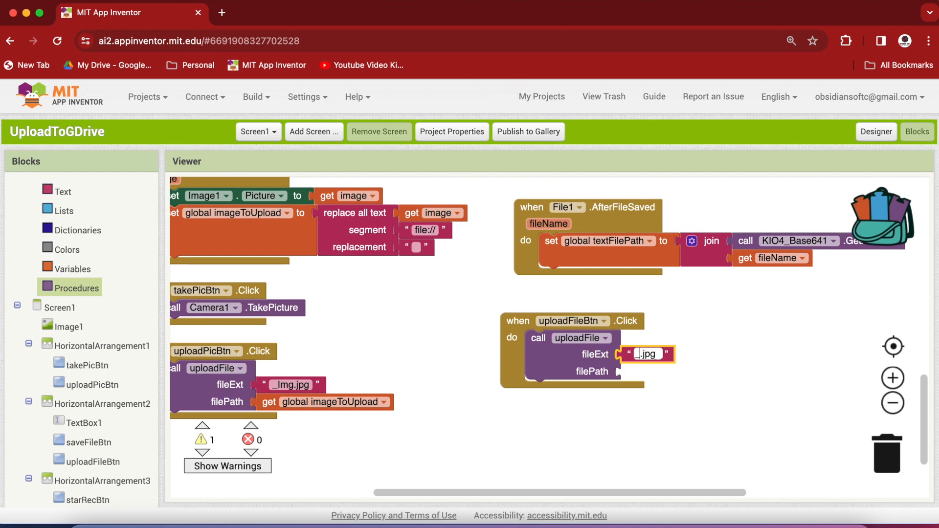
{"action": "type", "text": "Tx"}
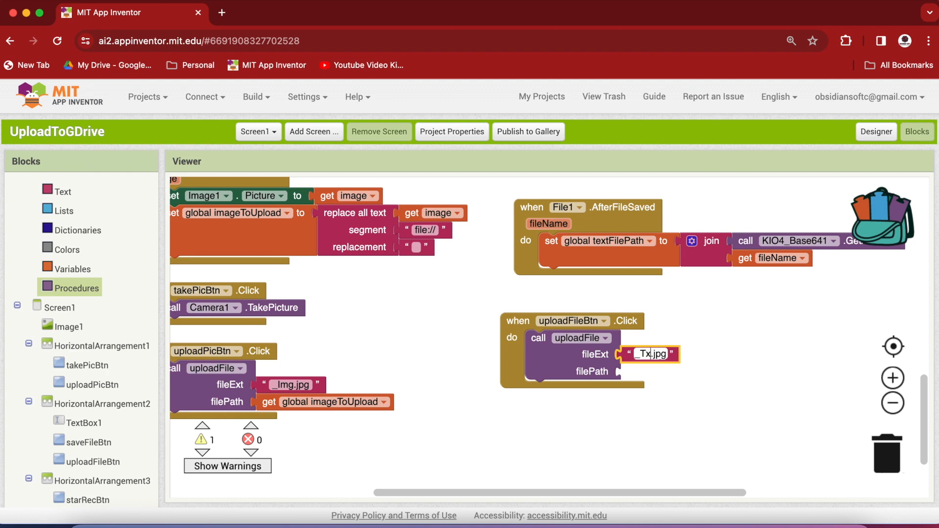
Change the uploadFile extension text to _Txt.txt
{"action": "left_click", "coordinate": [653, 354]}
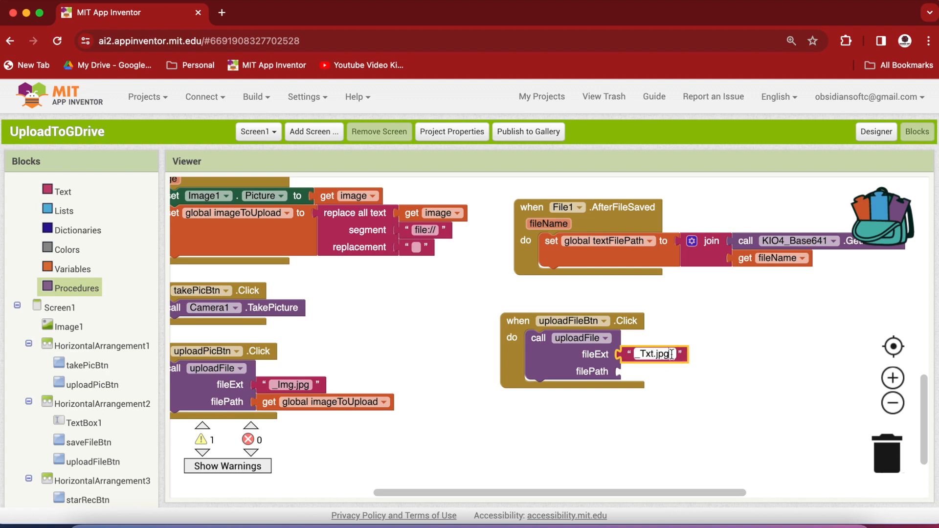
{"action": "key", "text": "Backspace"}
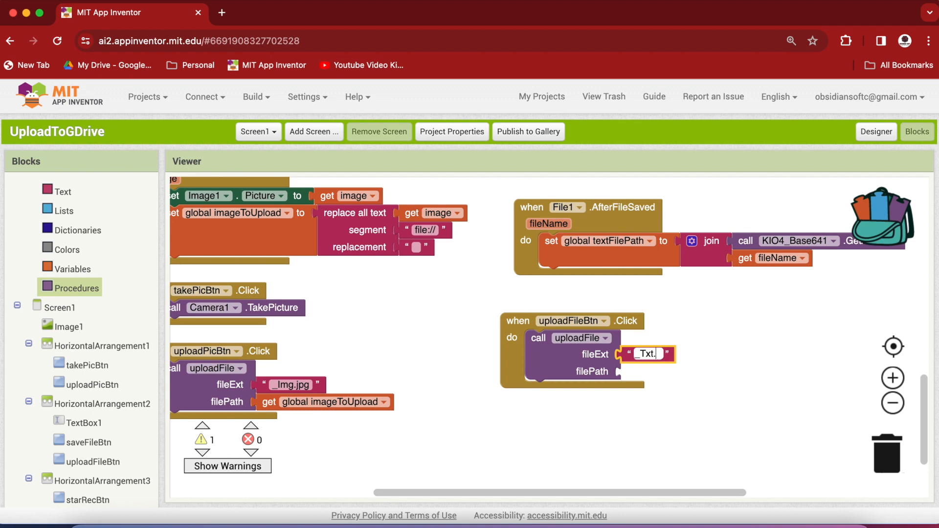
{"action": "type", "text": "txt"}
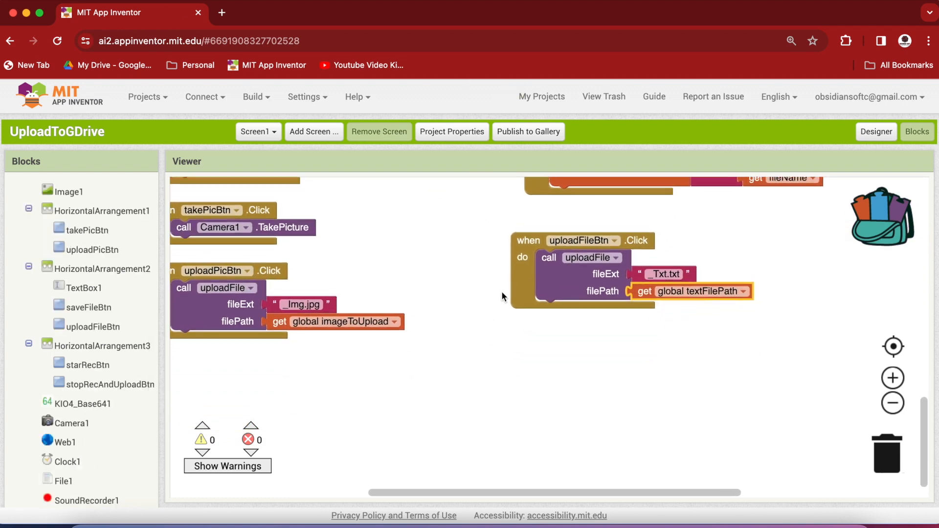
{"action": "mouse_move", "coordinate": [223, 319]}
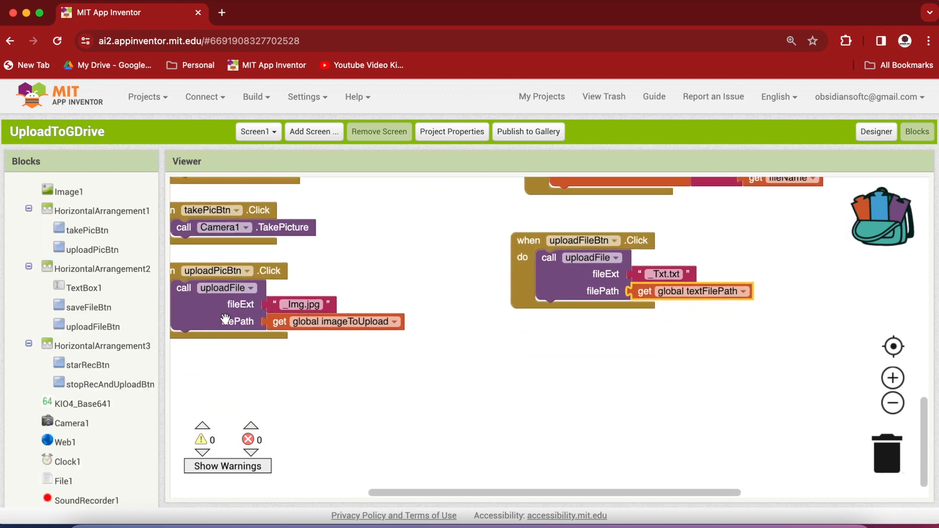
Add starRecBtn.Click with SoundRecorder1.Start and stopRecAndUploadBtn.Click with SoundRecorder1.Stop
{"action": "left_click", "coordinate": [86, 365]}
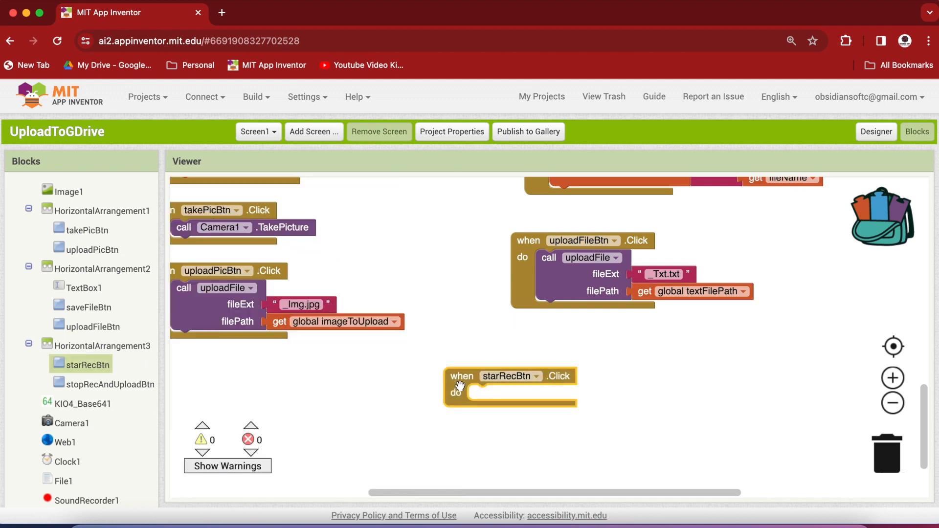
{"action": "left_click", "coordinate": [81, 500]}
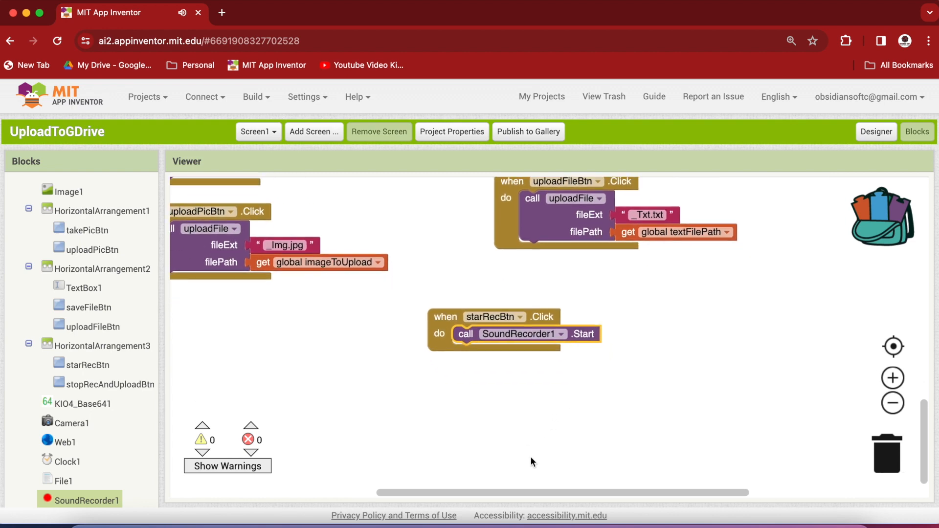
{"action": "left_click", "coordinate": [108, 385]}
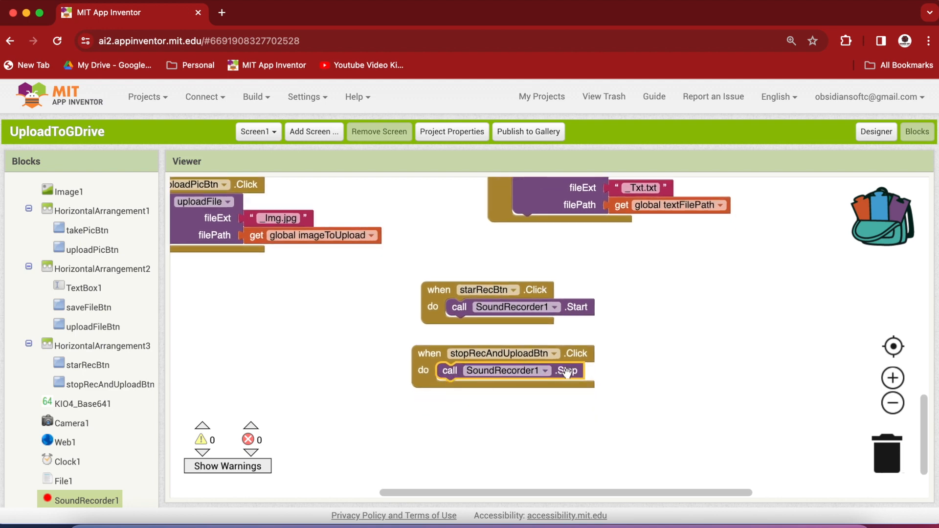
{"action": "mouse_move", "coordinate": [565, 374]}
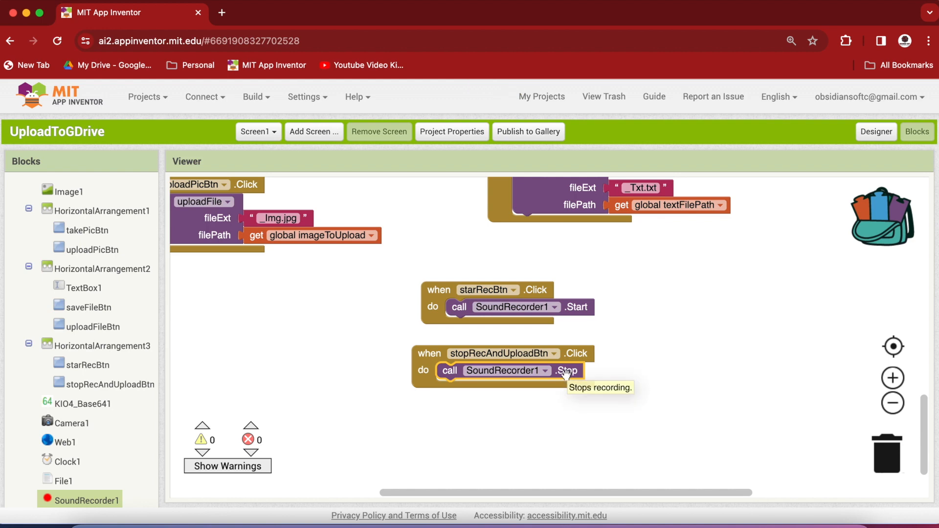
Add SoundRecorder1.AfterSoundRecorded with a duplicated uploadFile call using extension _audio.3gp
{"action": "left_click", "coordinate": [80, 501]}
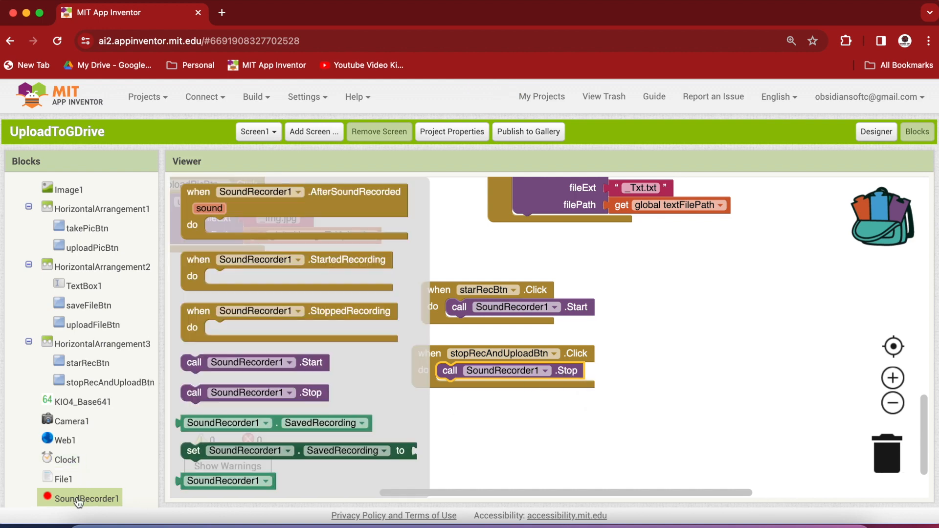
{"action": "mouse_move", "coordinate": [198, 194]}
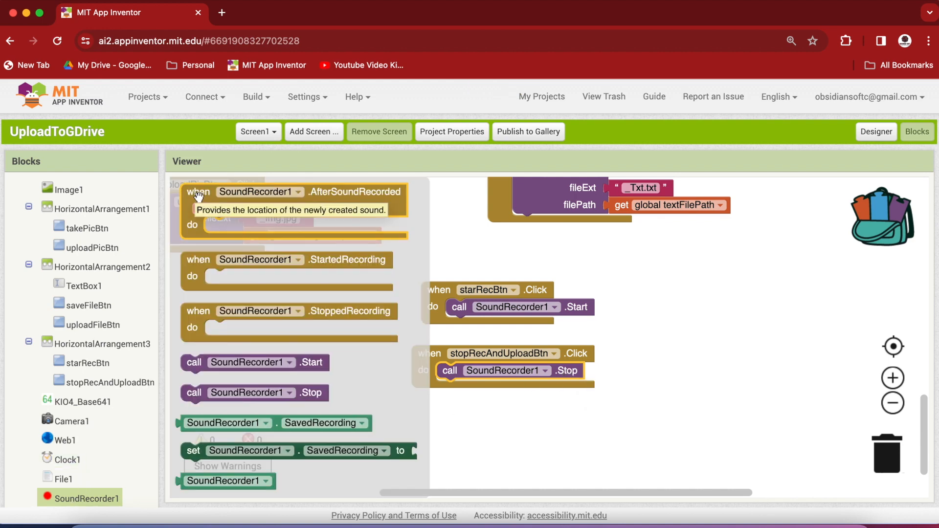
{"action": "mouse_move", "coordinate": [340, 202]}
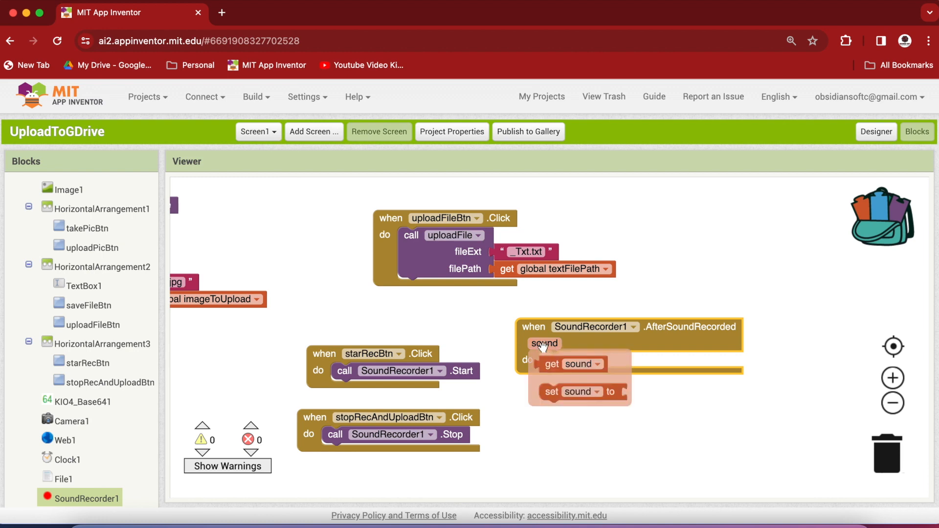
{"action": "mouse_move", "coordinate": [546, 355]}
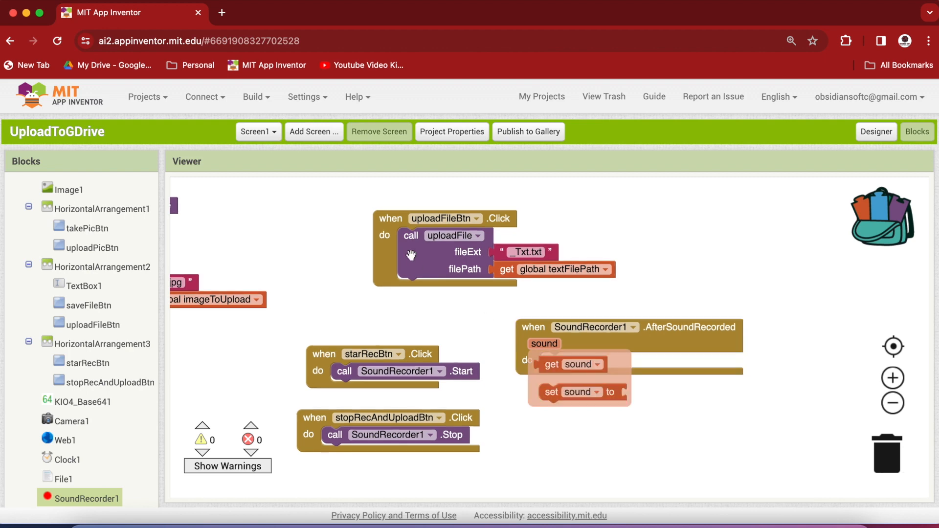
{"action": "right_click", "coordinate": [433, 250]}
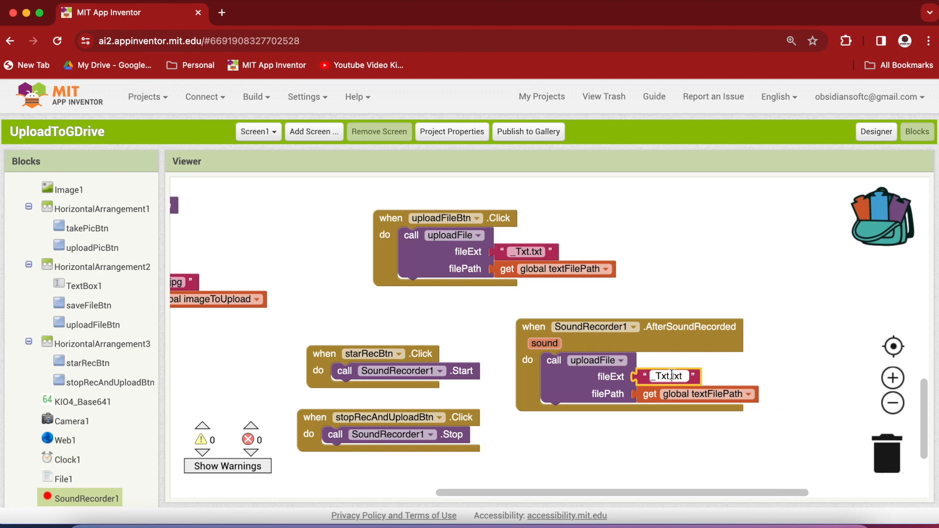
{"action": "type", "text": "_au.txt"}
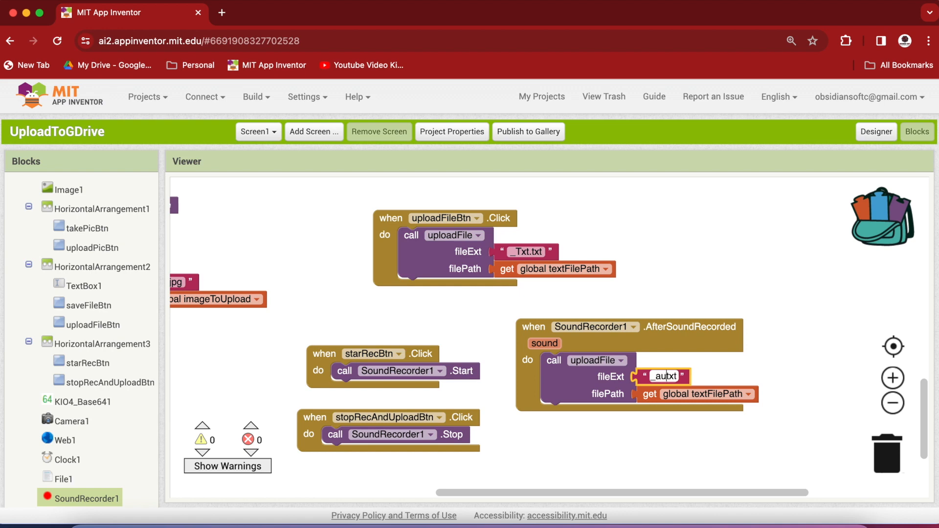
{"action": "type", "text": "audio.txt"}
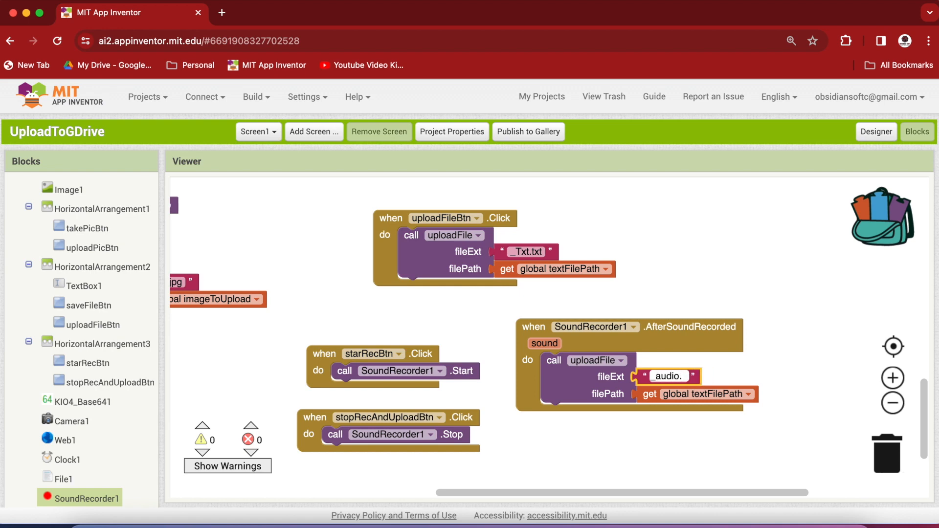
{"action": "type", "text": "3"}
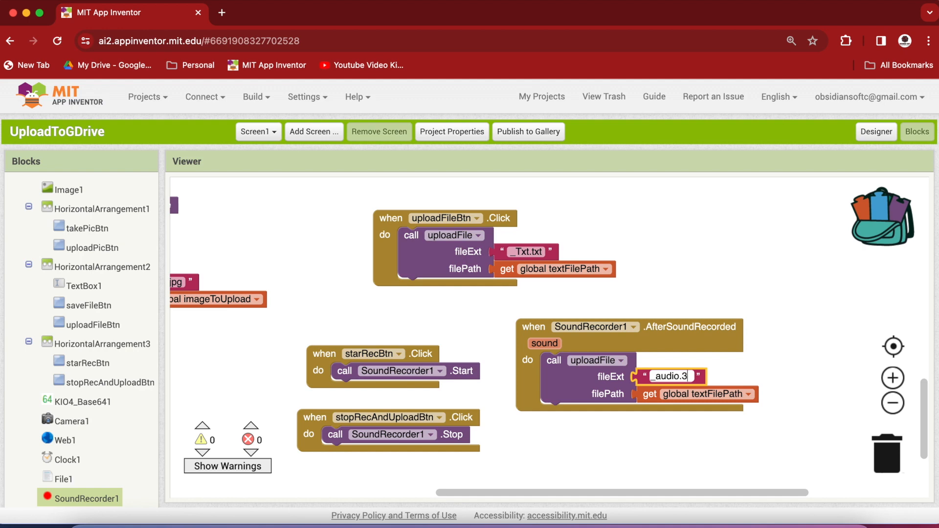
{"action": "type", "text": "gp"}
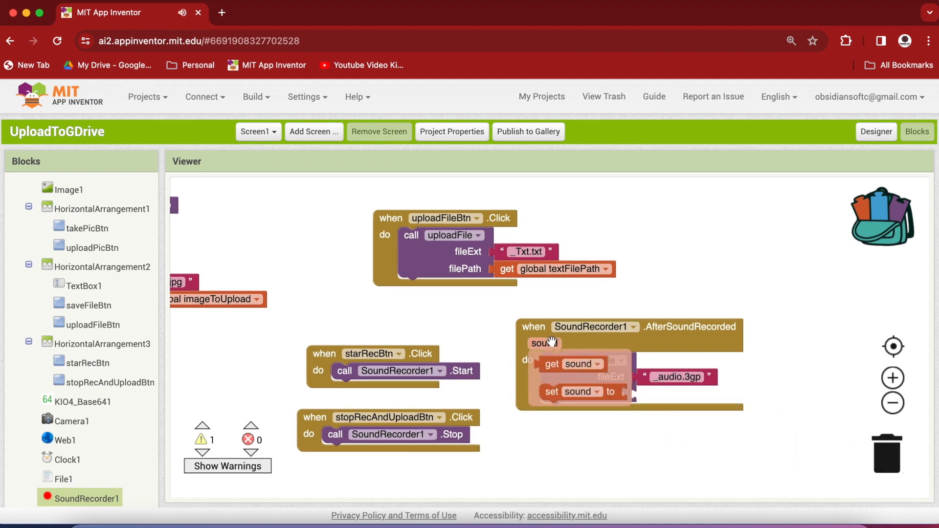
{"action": "mouse_move", "coordinate": [563, 346]}
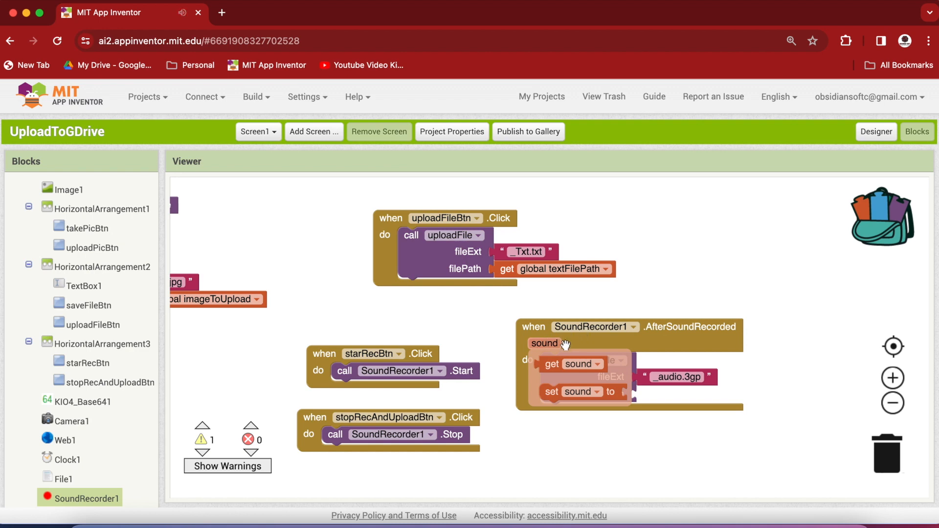
{"action": "mouse_move", "coordinate": [661, 340]}
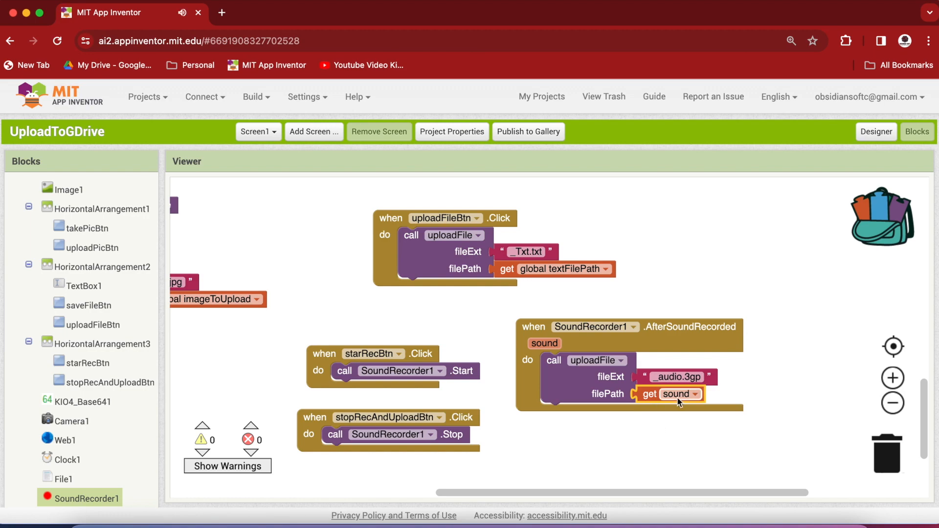
{"action": "mouse_move", "coordinate": [624, 439]}
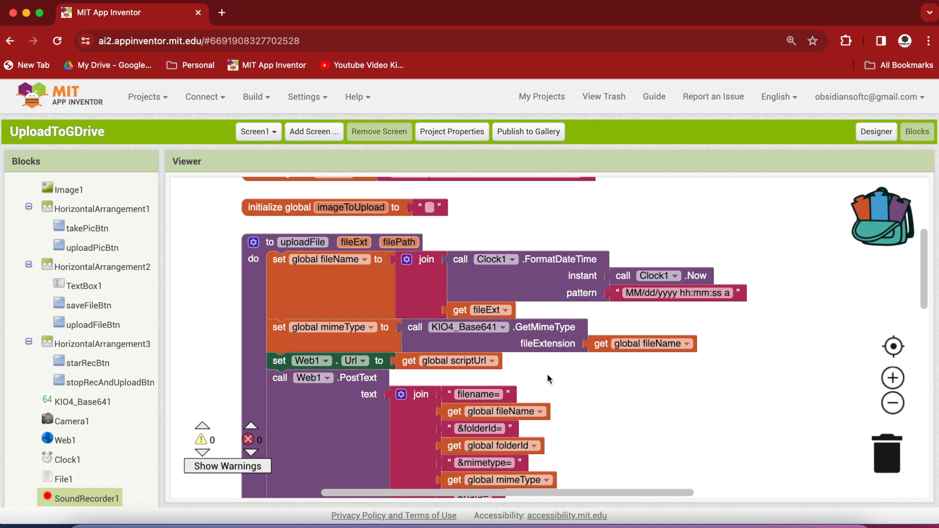
{"action": "mouse_move", "coordinate": [443, 387]}
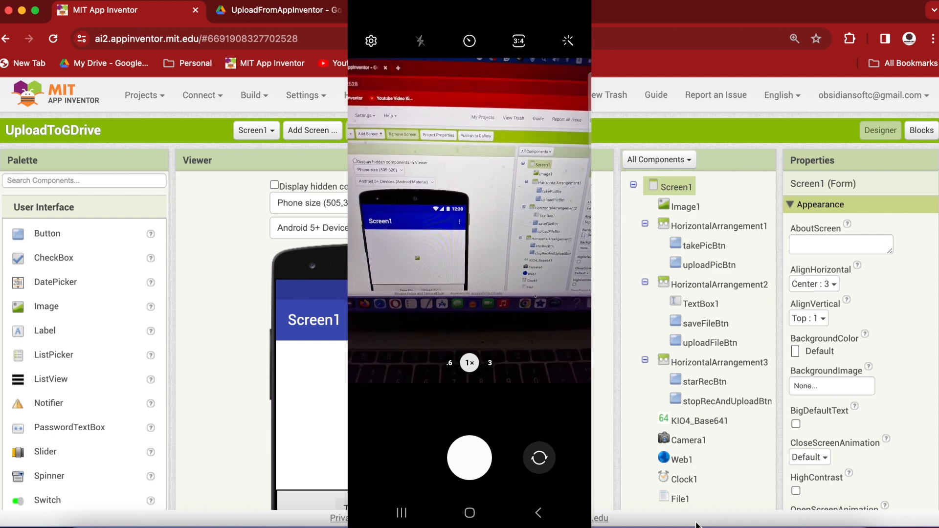
Take a photo, enter the note 'roses', and save/upload the file
{"action": "left_click", "coordinate": [469, 458]}
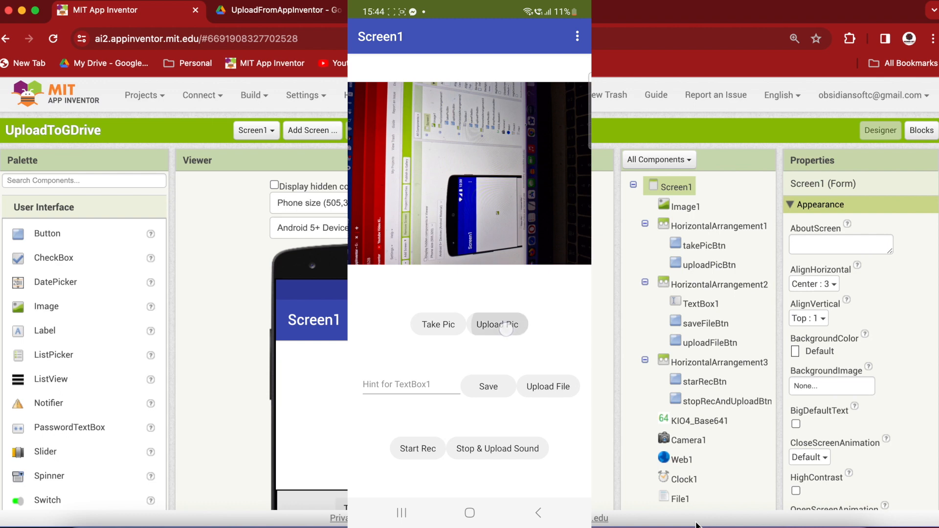
{"action": "left_click", "coordinate": [406, 384]}
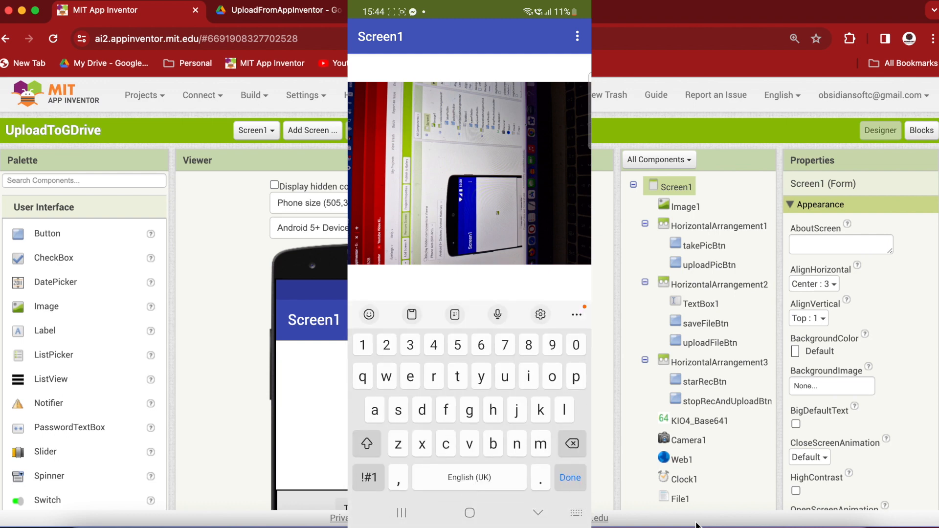
{"action": "type", "text": "roses"}
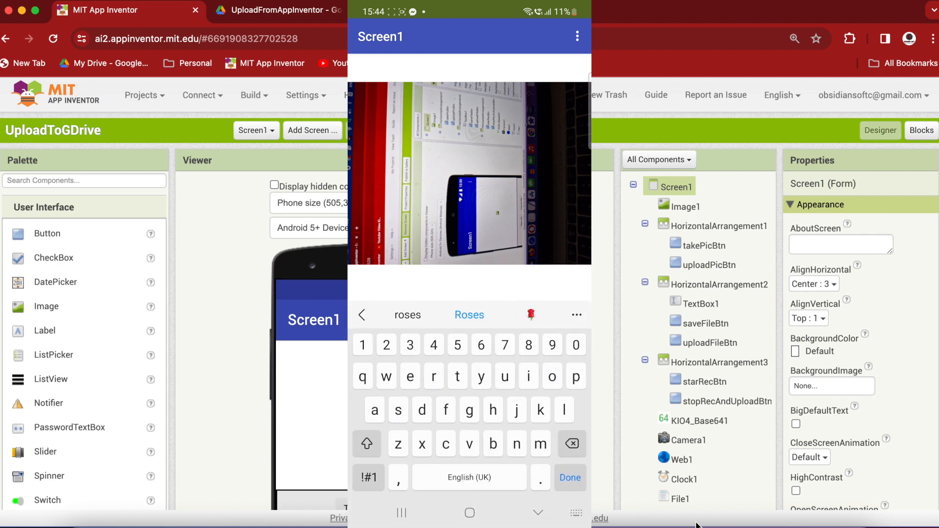
{"action": "left_click", "coordinate": [570, 477]}
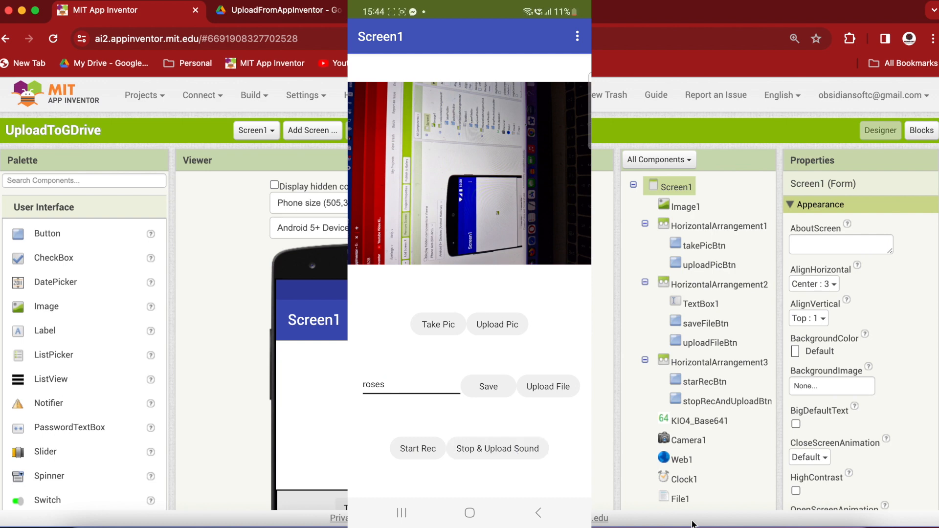
{"action": "left_click", "coordinate": [276, 11]}
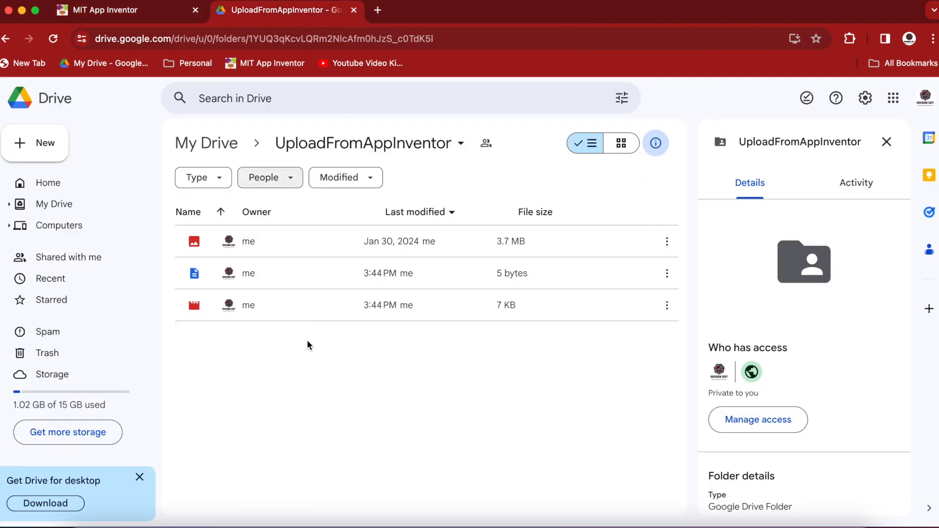
{"action": "mouse_move", "coordinate": [285, 281]}
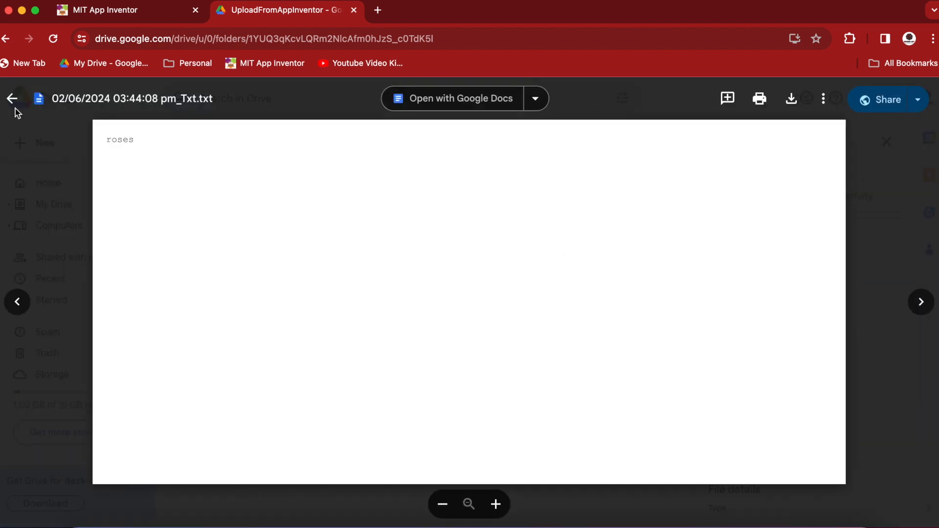
Close the text preview, then download and play the uploaded audio.3gp recording
{"action": "left_click", "coordinate": [16, 99]}
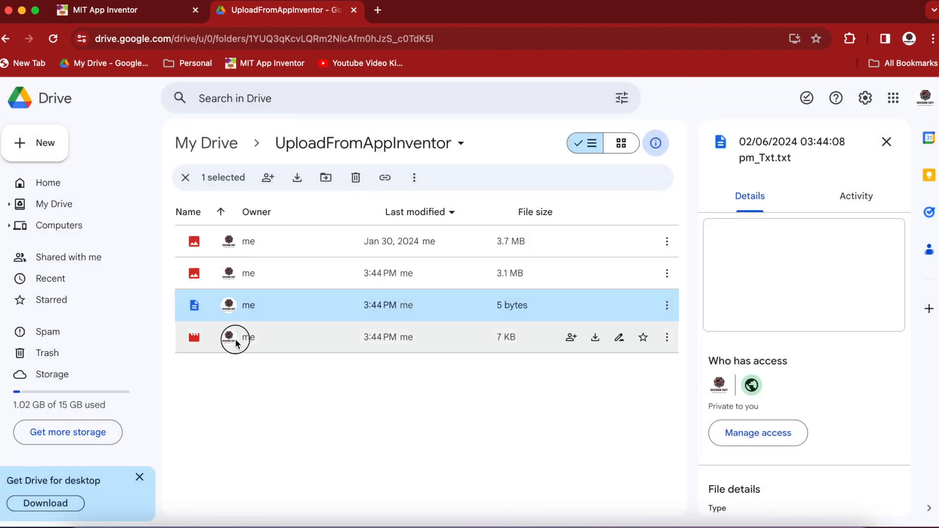
{"action": "double_click", "coordinate": [234, 339]}
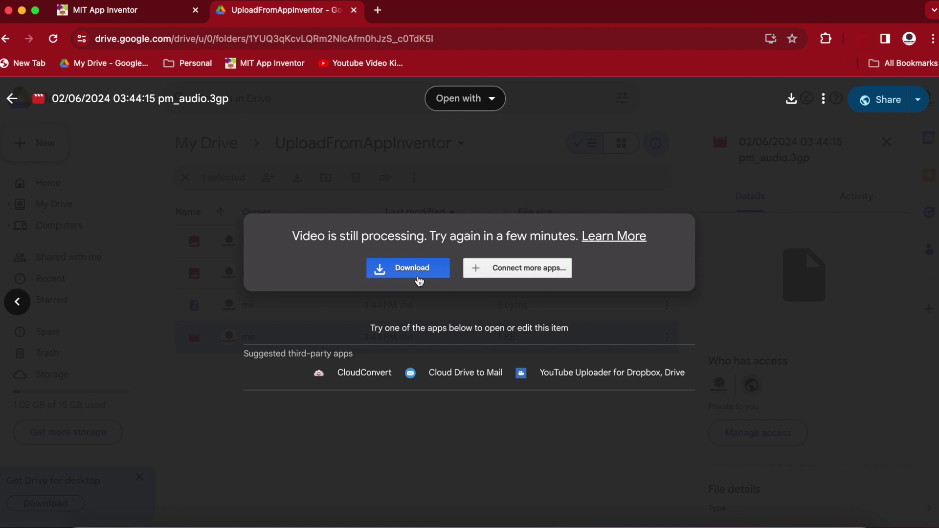
{"action": "left_click", "coordinate": [409, 268]}
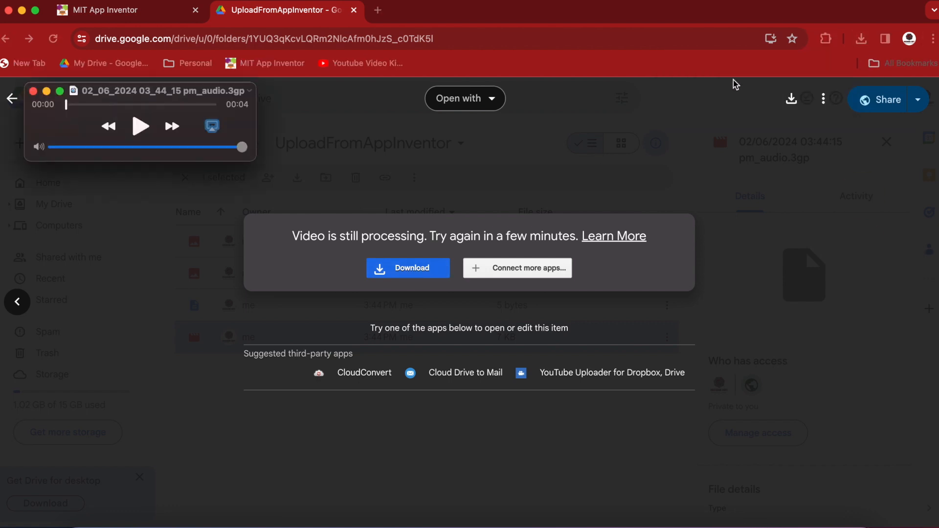
{"action": "left_click", "coordinate": [140, 126]}
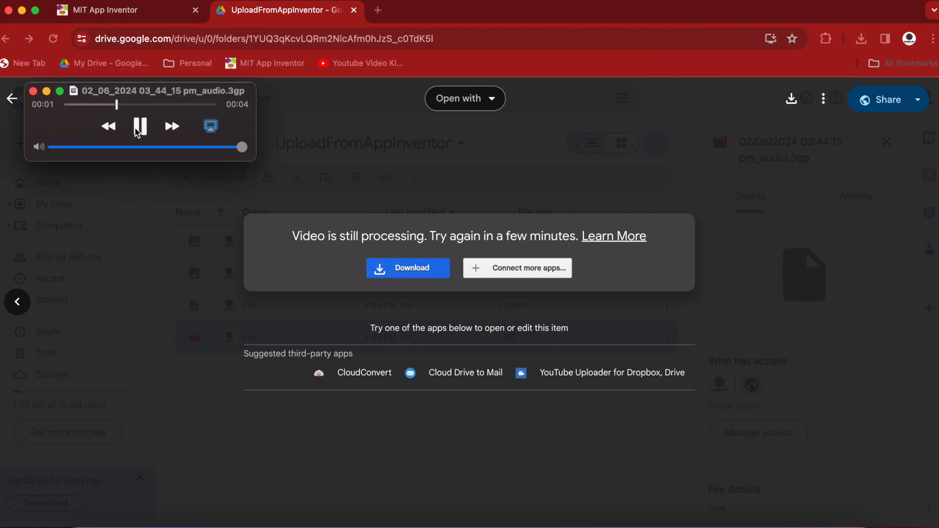